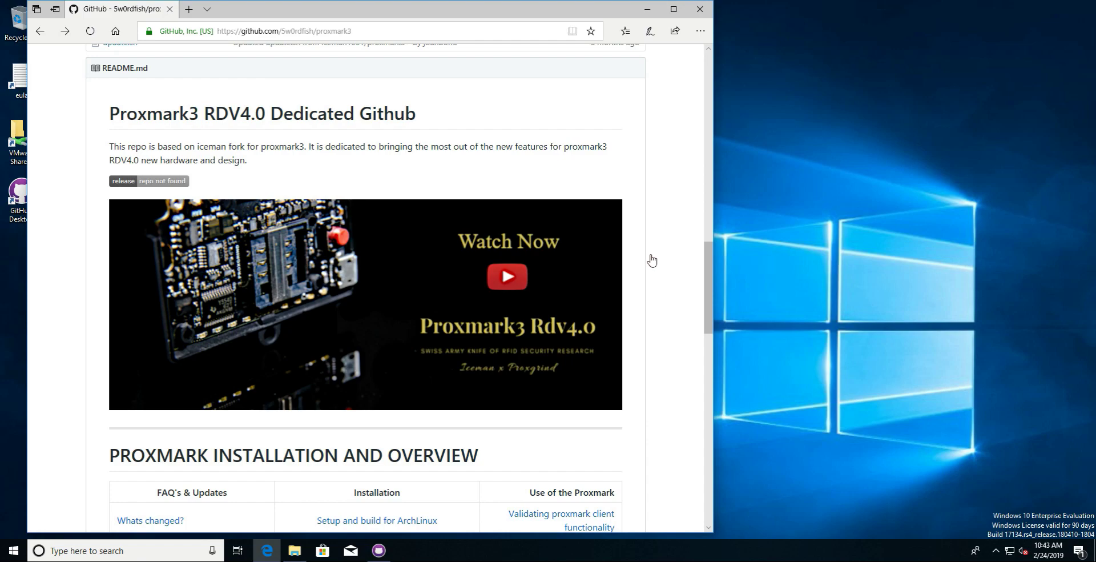
mouse_move(707, 270)
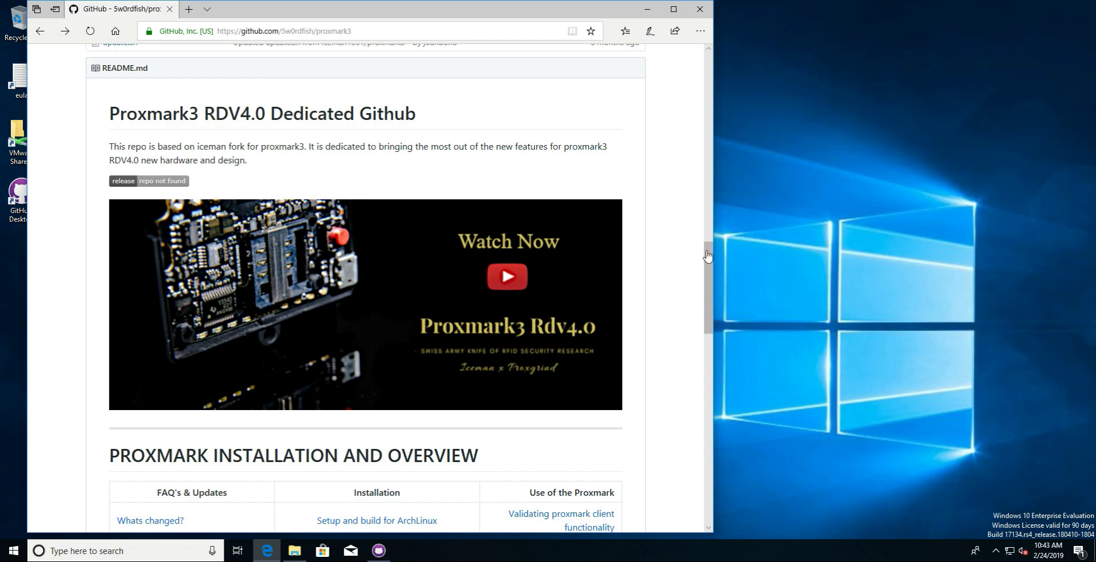
mouse_move(707, 277)
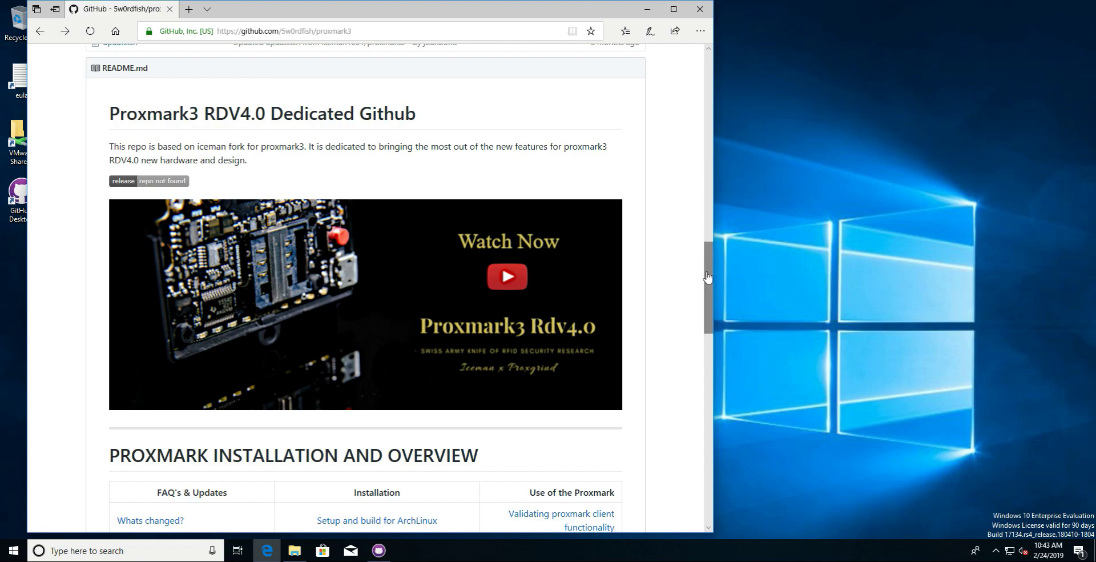
Scroll the proxmark3 fork's README and follow its setup and build link
scroll(down, 3)
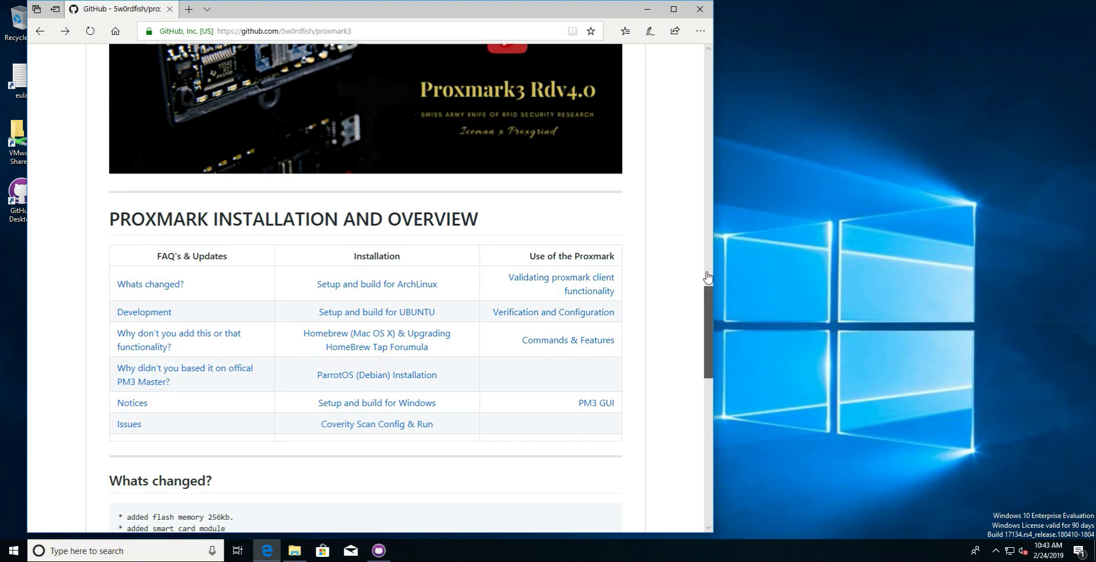
scroll(down, 3)
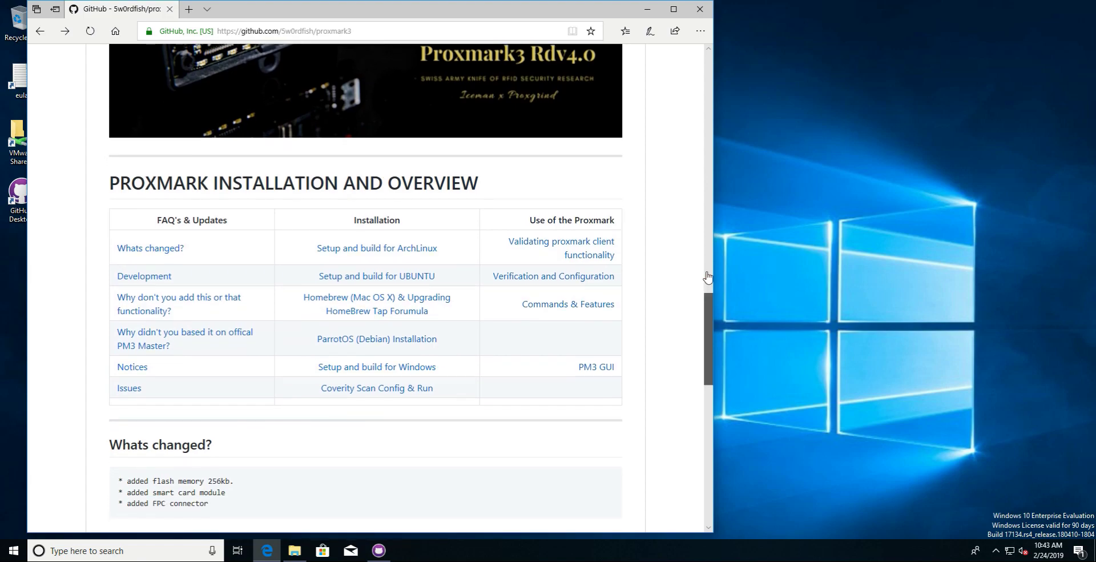
mouse_move(377, 338)
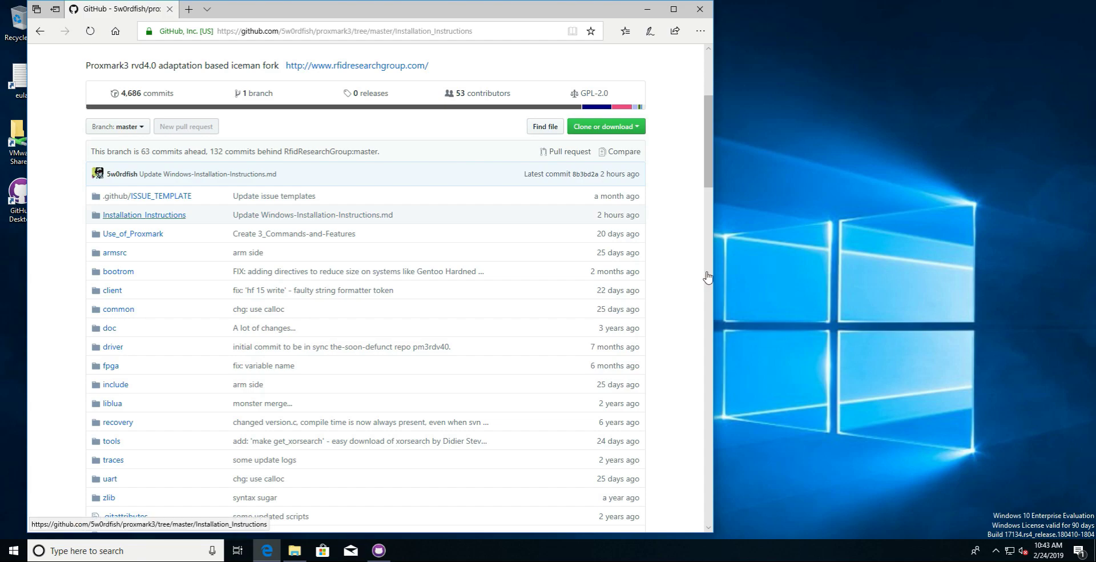
click(144, 214)
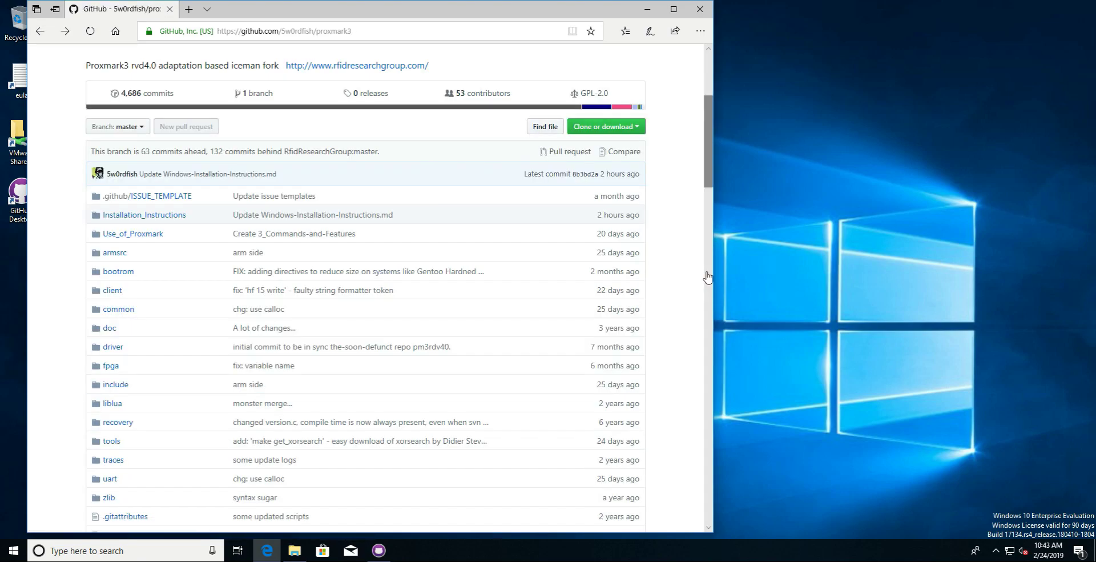
scroll(down, 3)
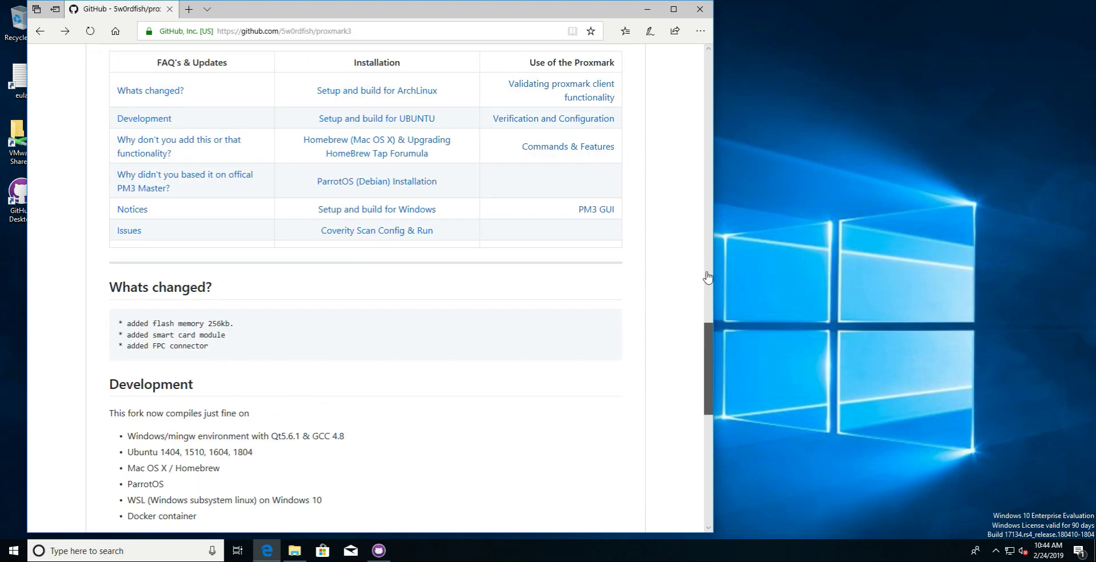
scroll(down, 3)
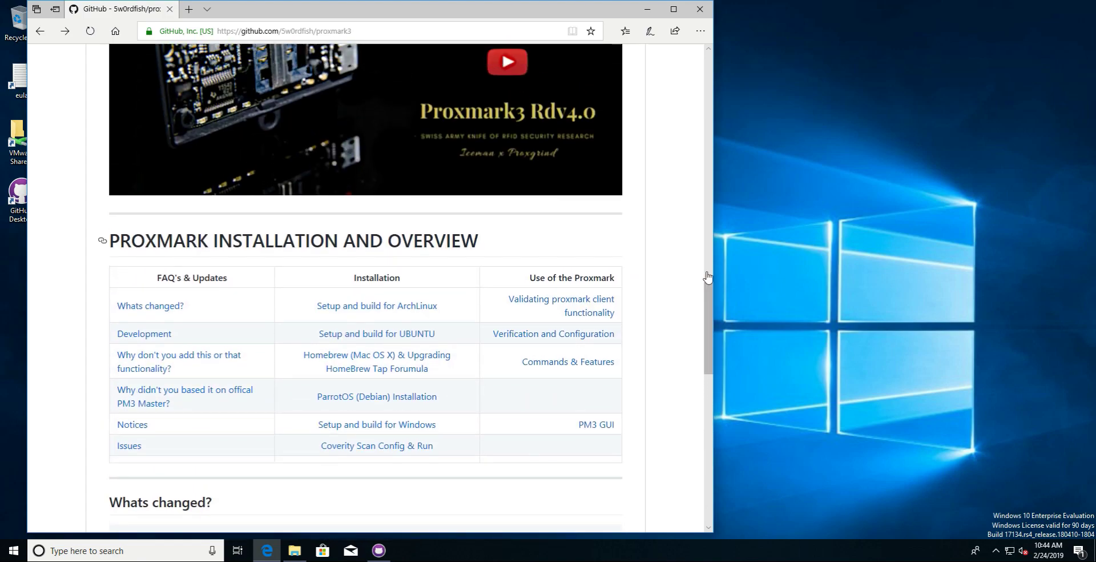
Bring up the Building on Windows page and review the Manual Installation steps
click(377, 424)
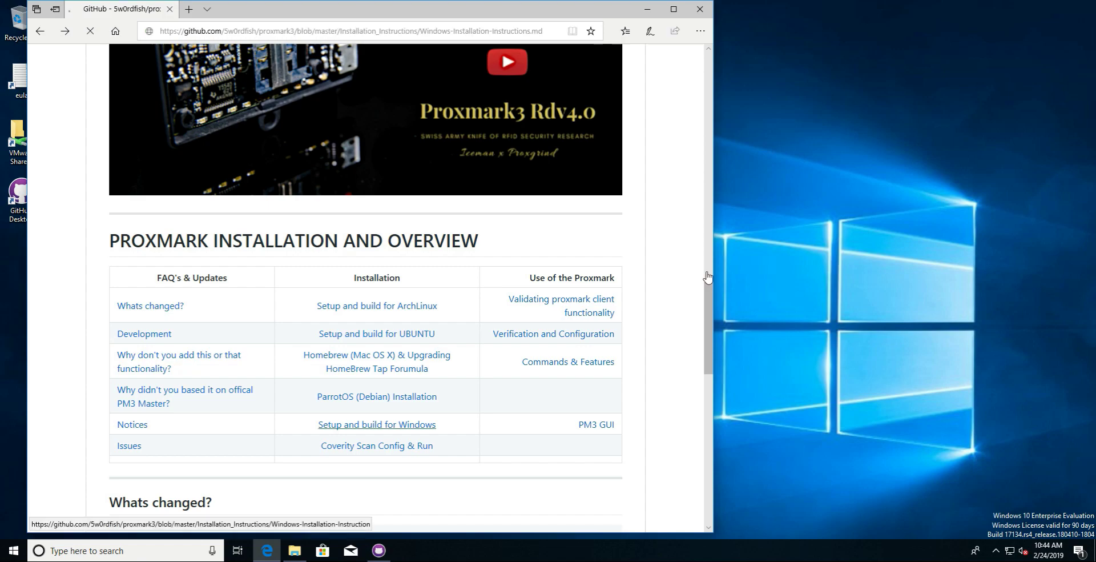
click(376, 424)
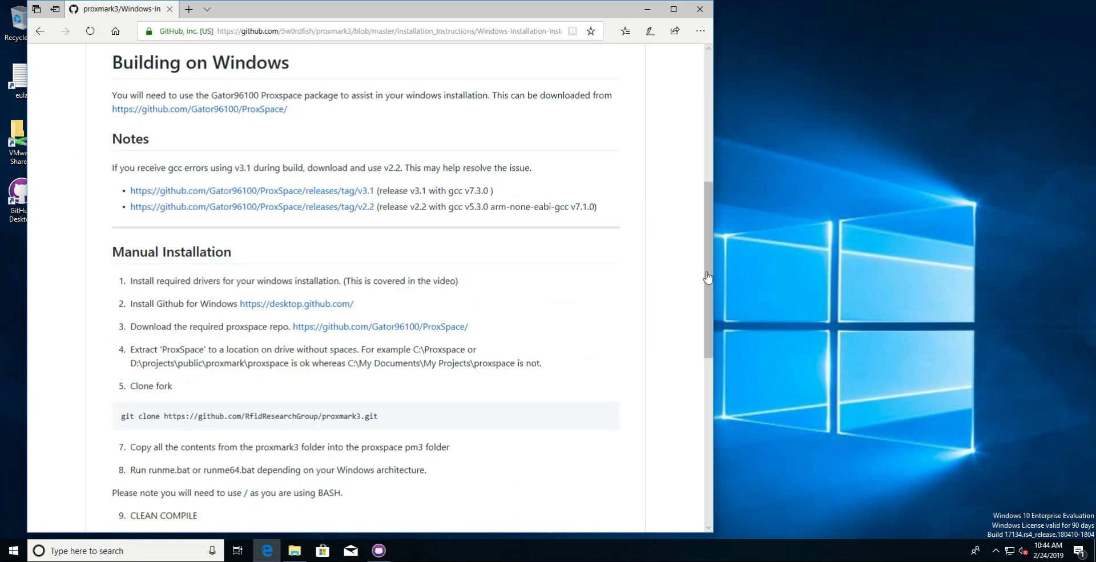
scroll(down, 3)
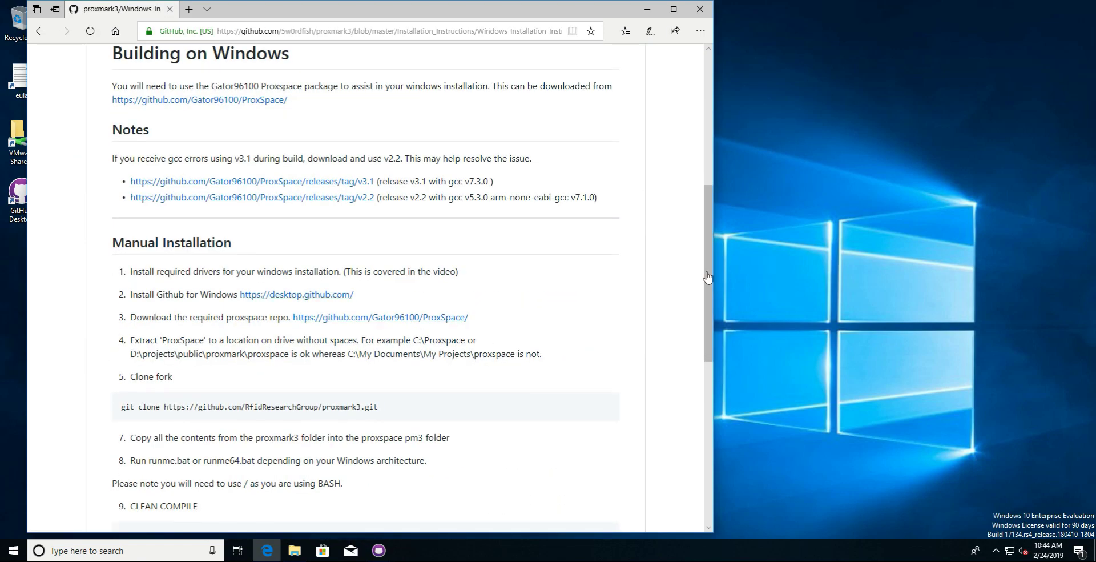
mouse_move(199, 99)
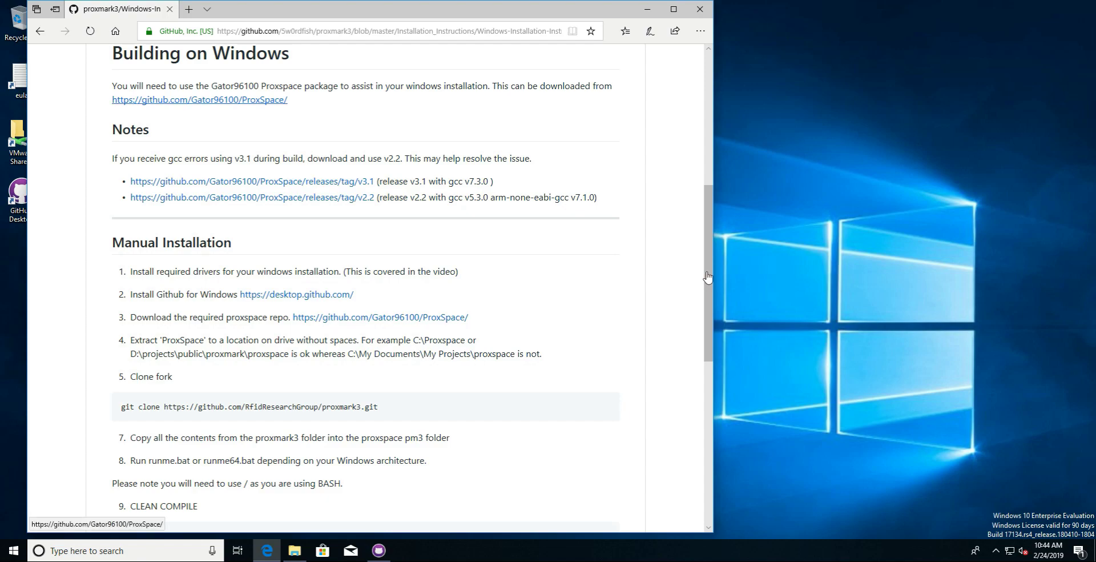
scroll(up, 3)
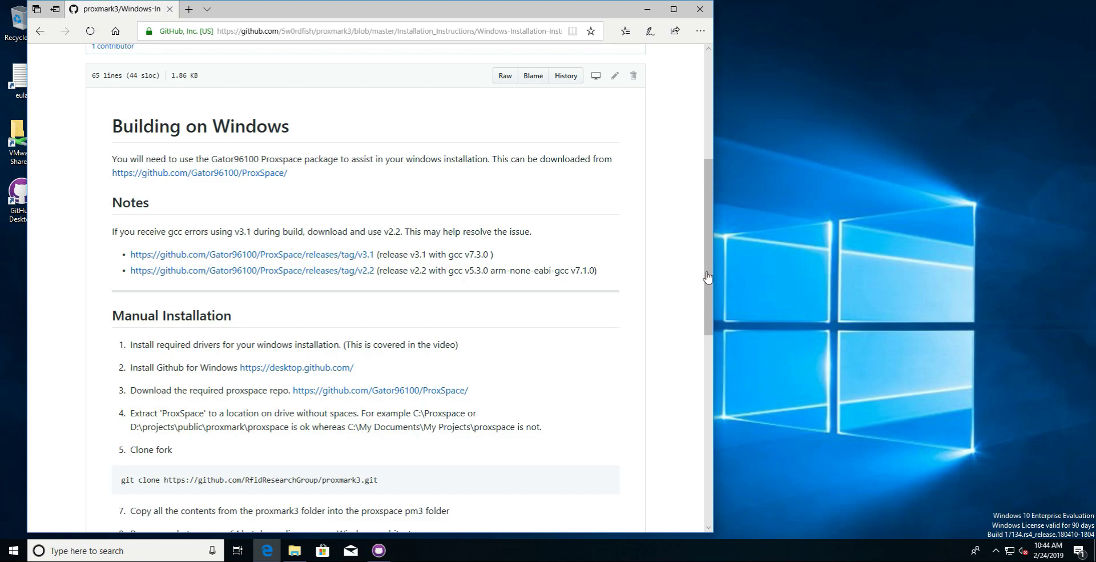
mouse_move(251, 254)
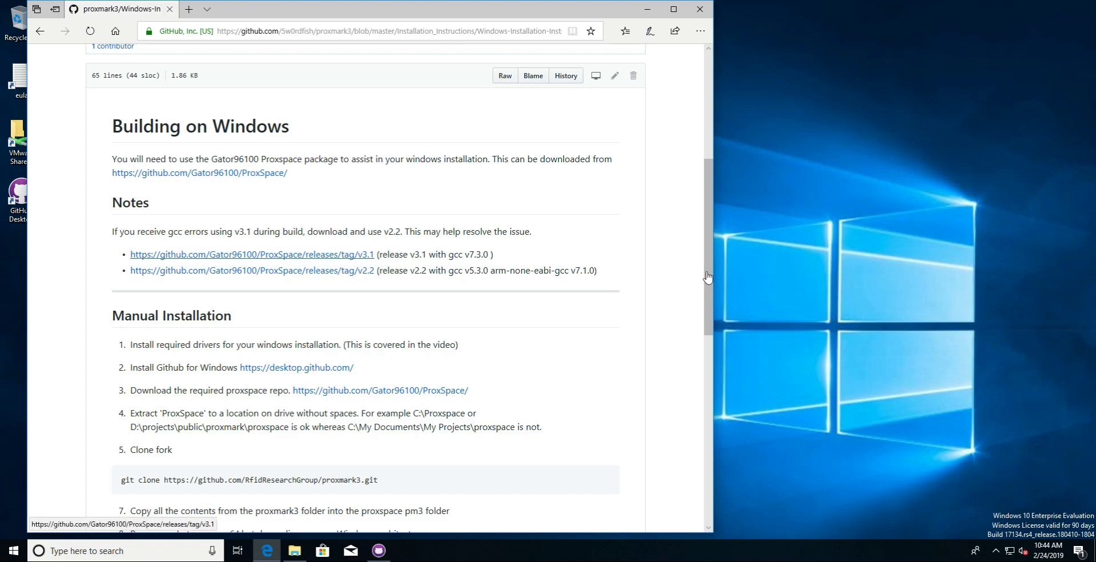
mouse_move(251, 272)
text(adv)
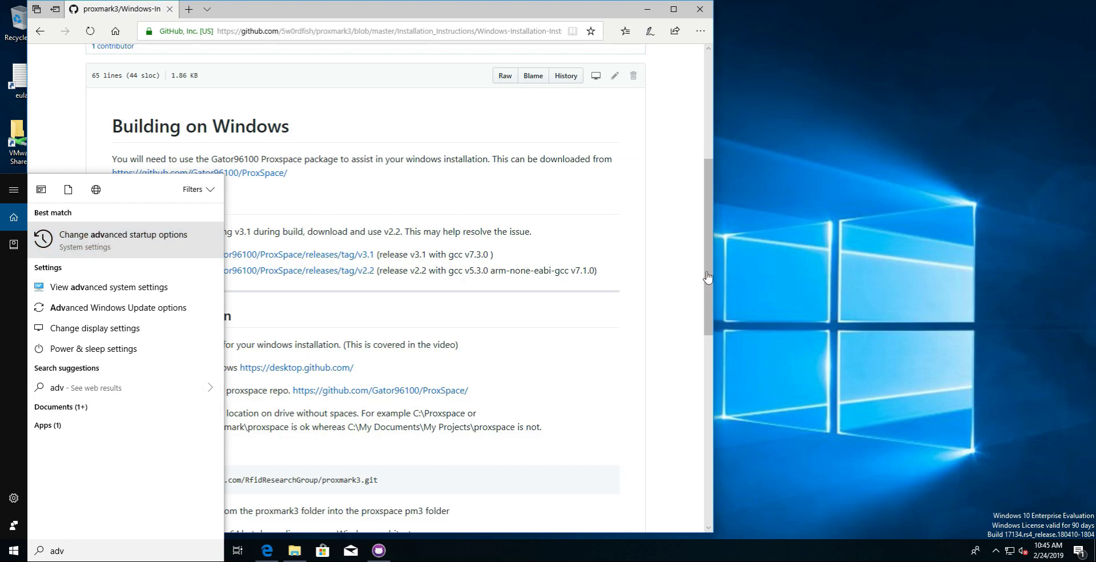
From the Recovery page, use Restart now to reboot into advanced startup
click(123, 234)
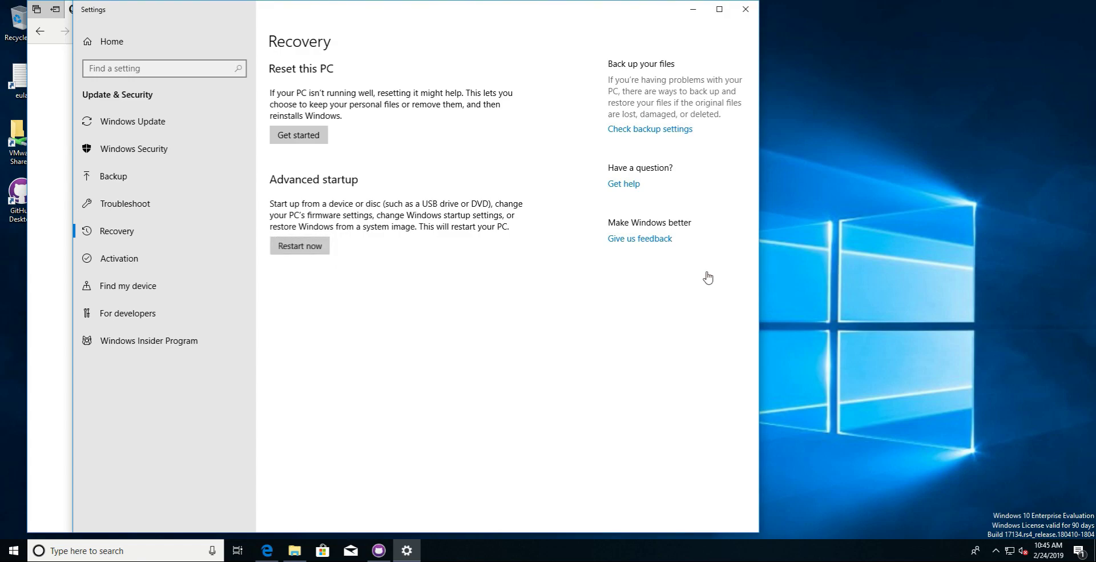
click(299, 245)
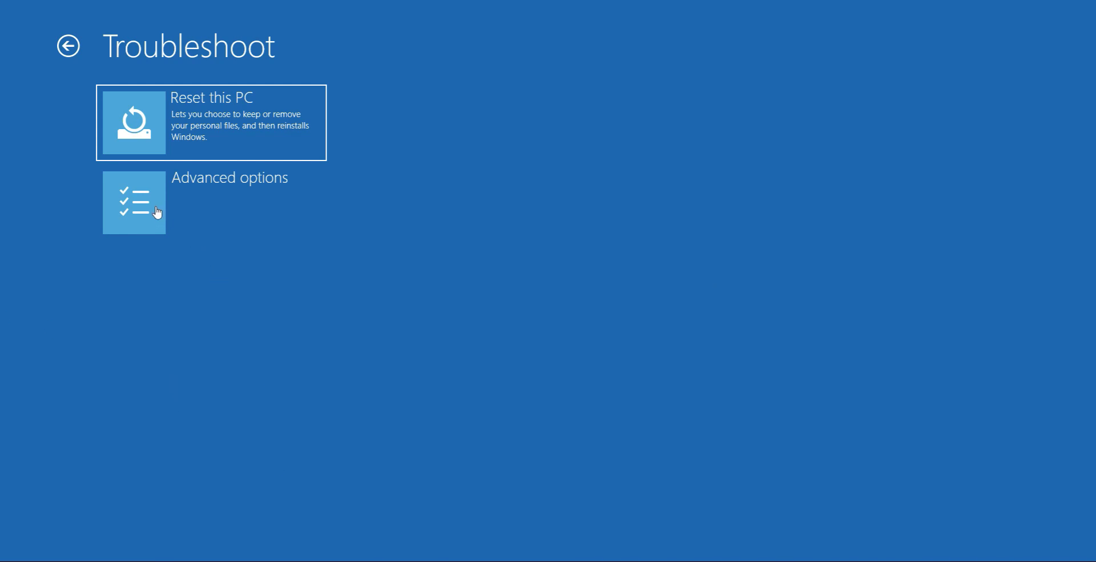
mouse_move(148, 206)
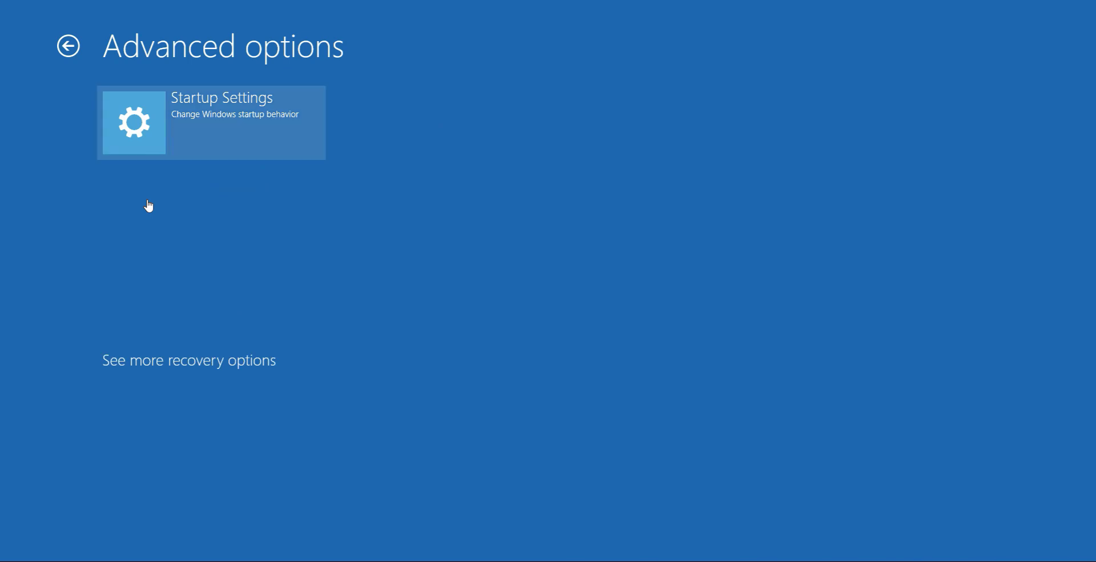
Go through Troubleshoot > Advanced options to Startup Settings and restart Windows
click(210, 122)
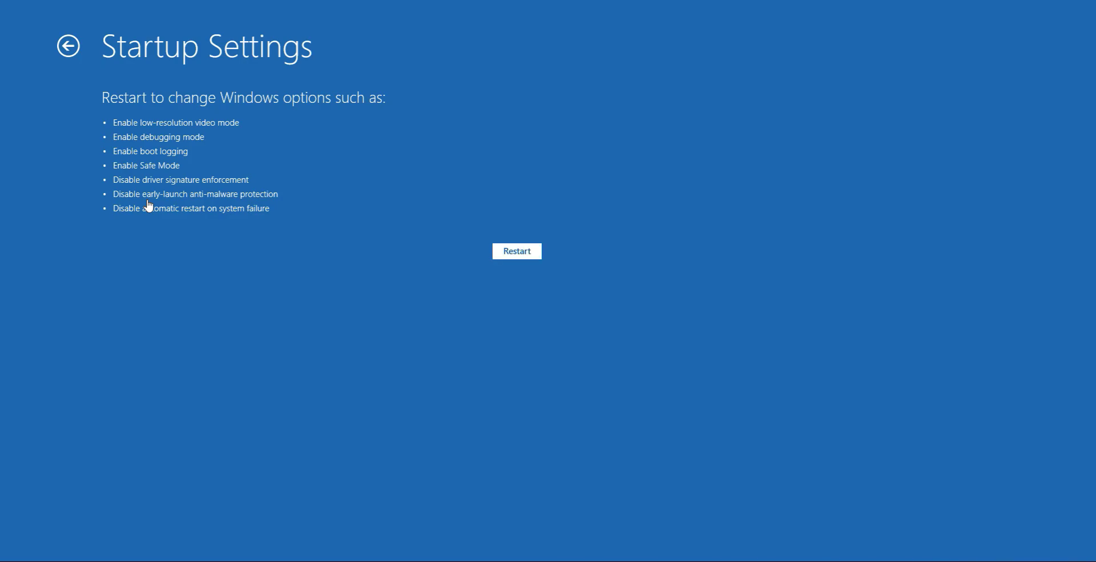
click(517, 250)
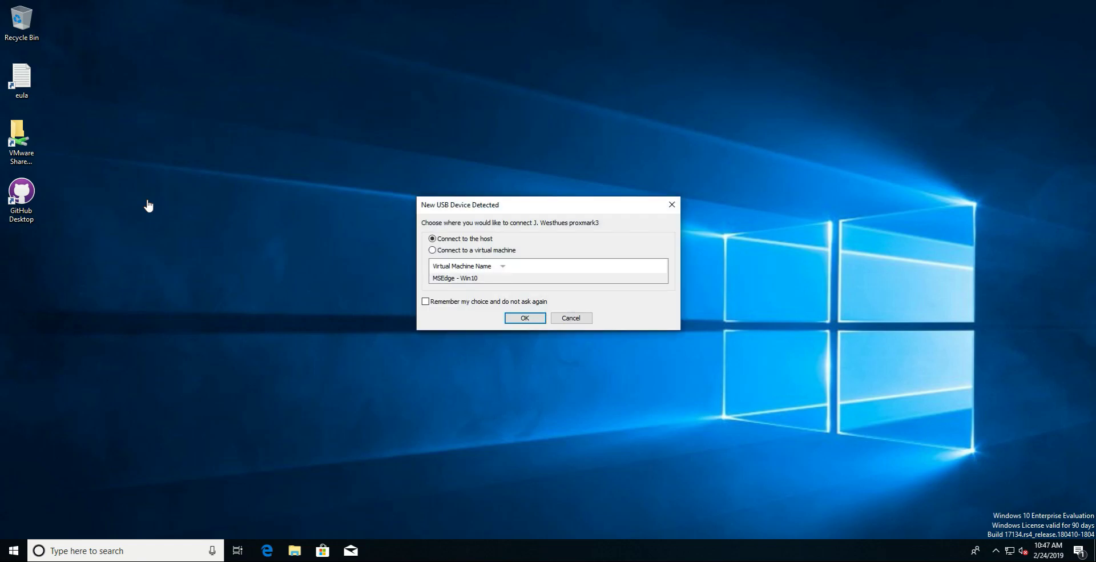
Answer VMware's USB prompt by connecting the proxmark3 to the Win10 virtual machine
click(432, 250)
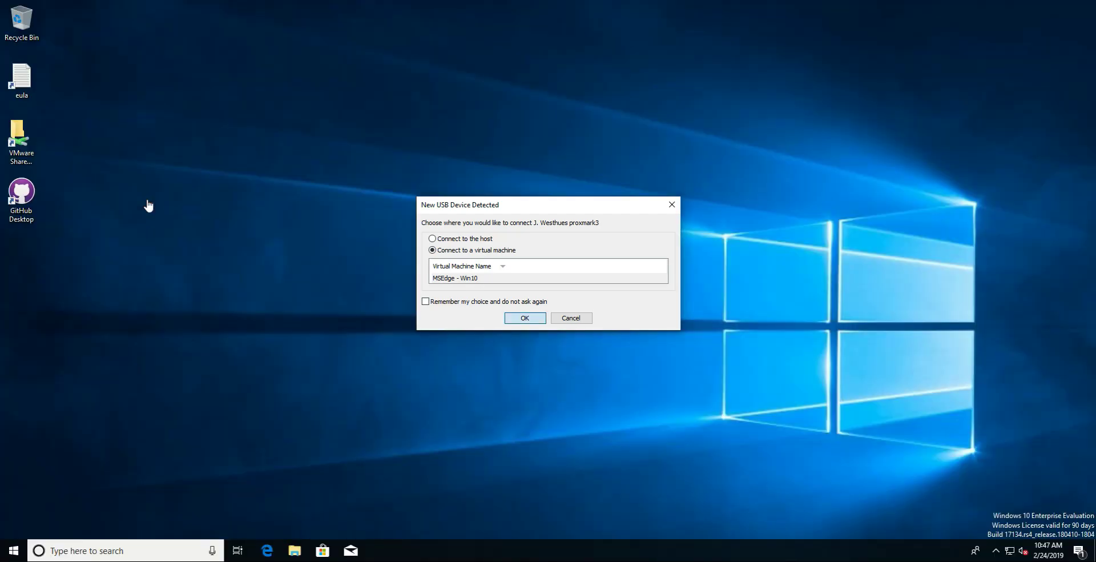
click(524, 317)
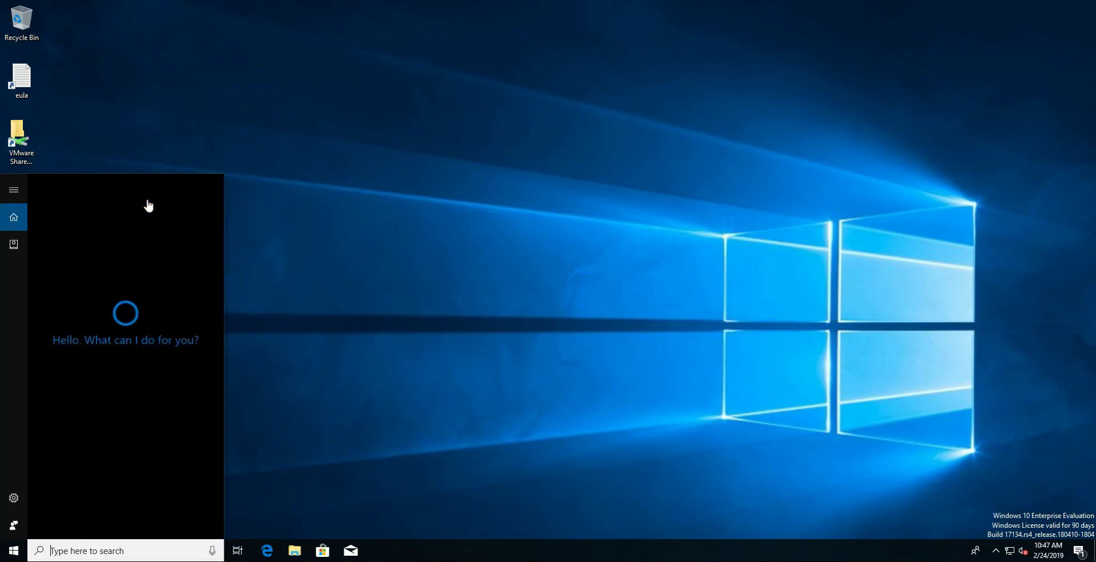
Check Device Manager lists USB Serial Device (COM3) under Ports, then return to the build instructions
text(device)
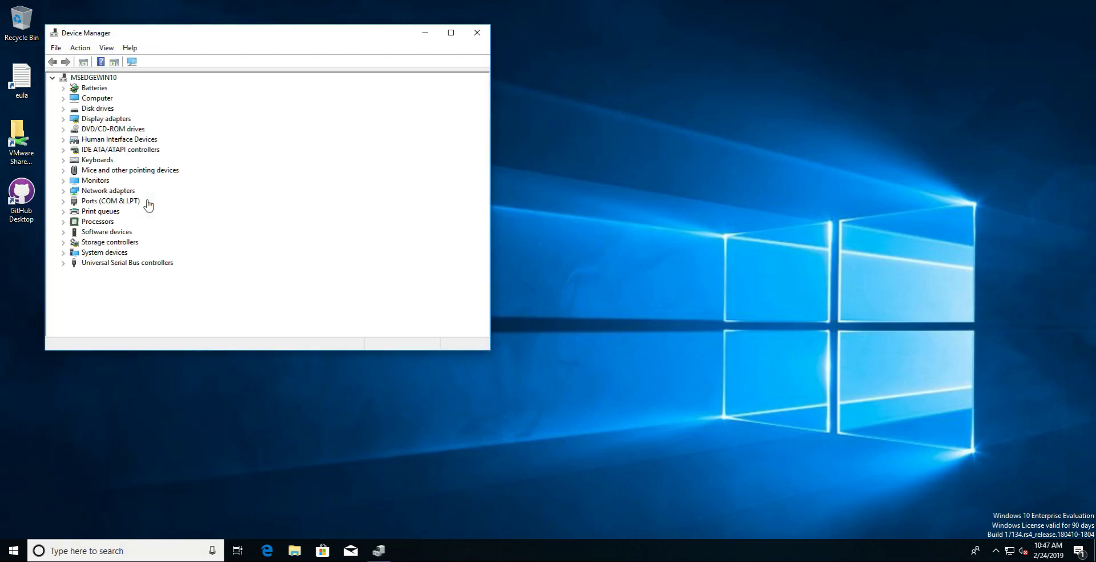
click(62, 200)
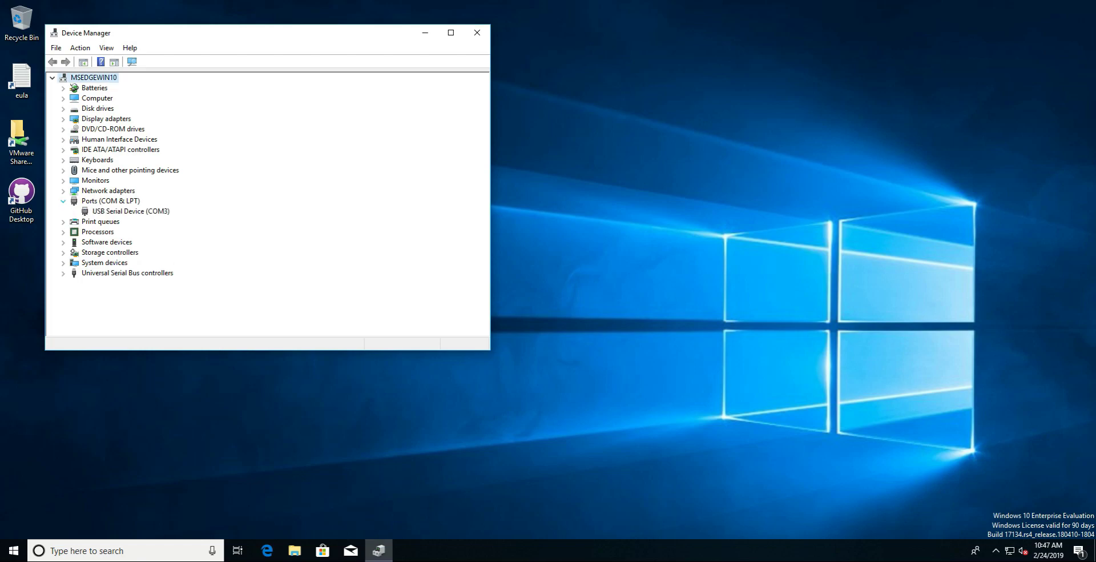
click(131, 210)
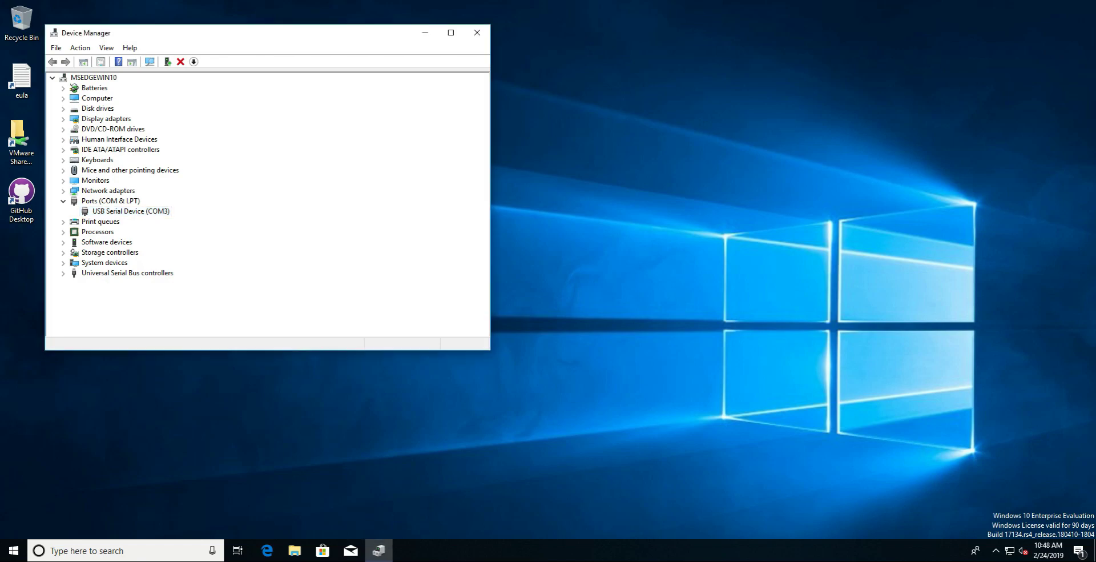
click(477, 32)
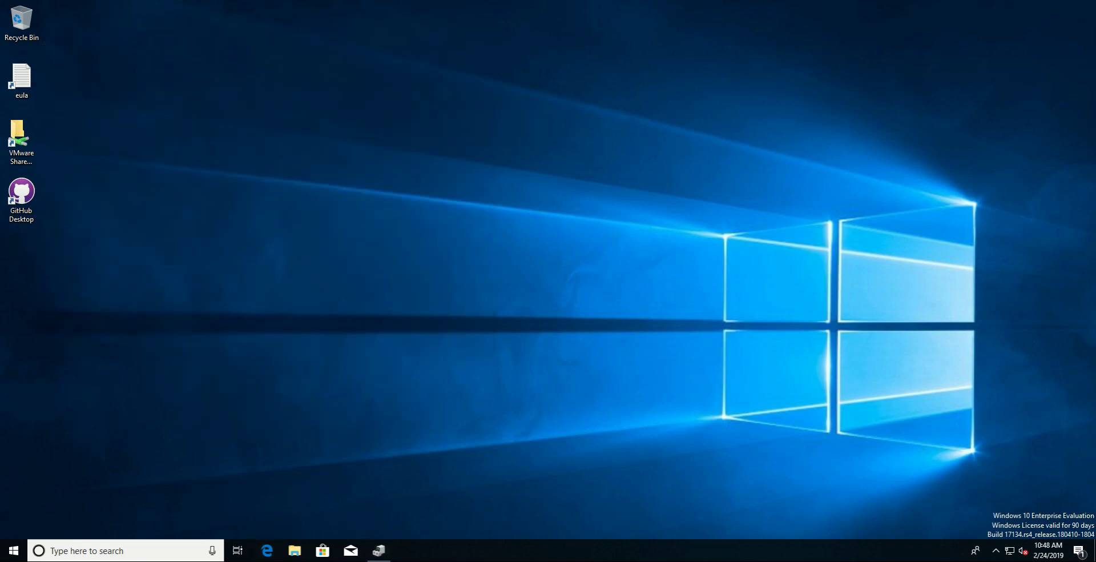
click(267, 550)
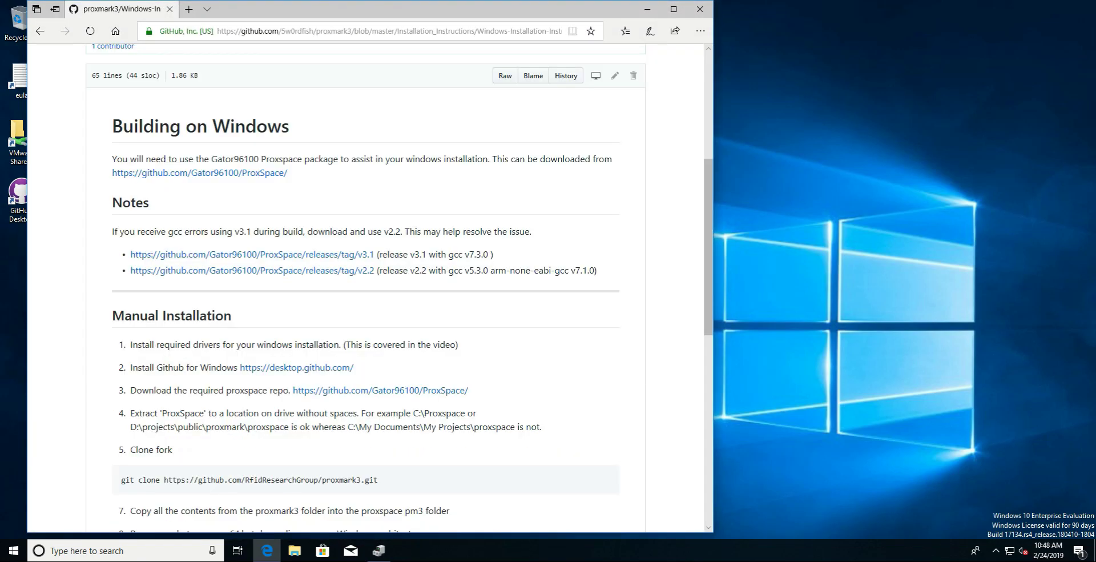
Follow the ProxSpace link in step 3 and show the repository's Clone or download options
scroll(down, 3)
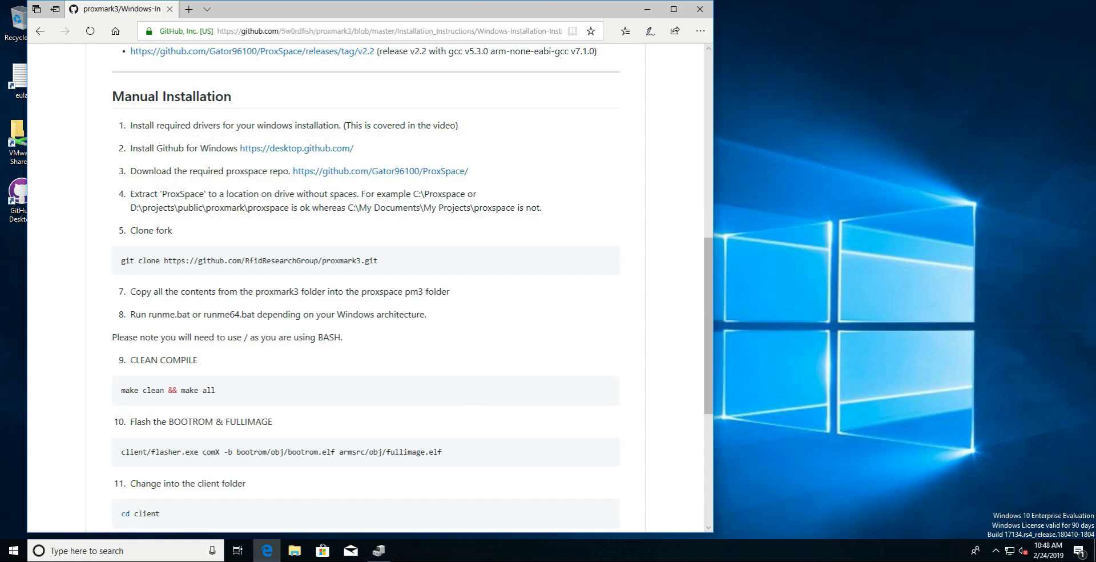
mouse_move(297, 147)
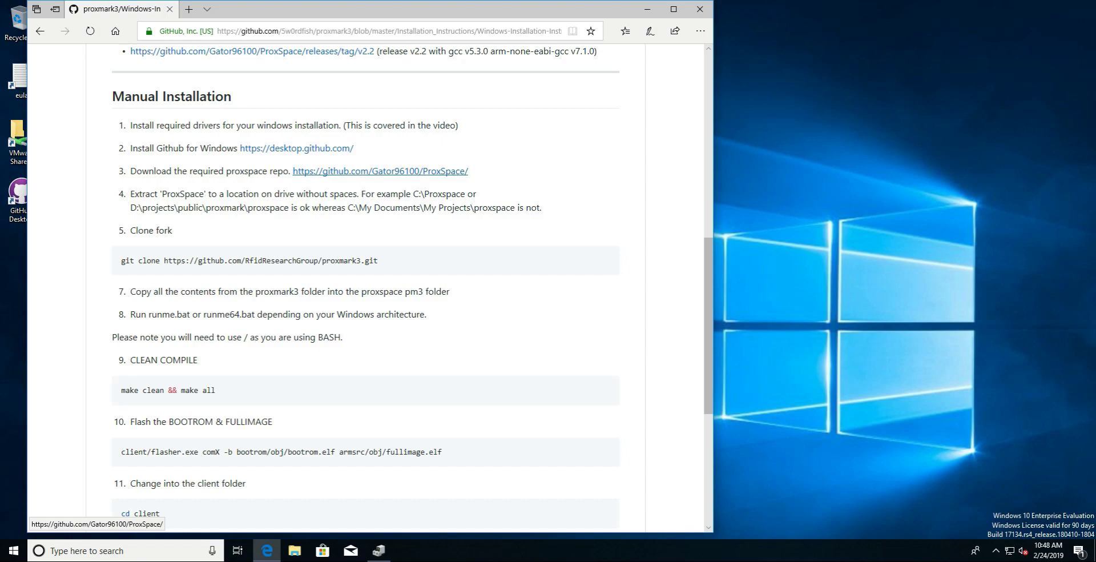
click(381, 171)
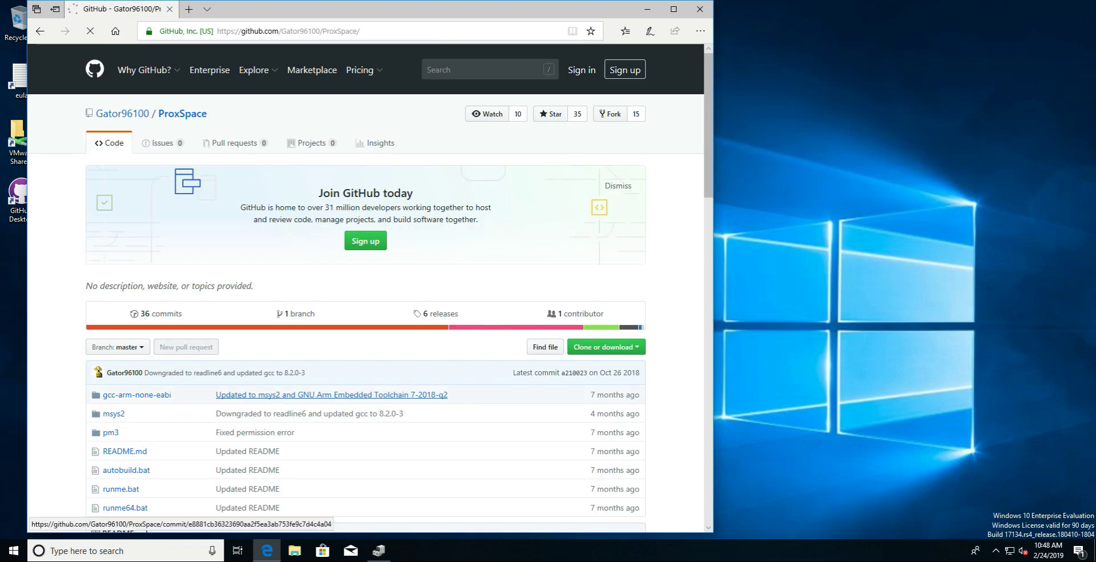
scroll(down, 3)
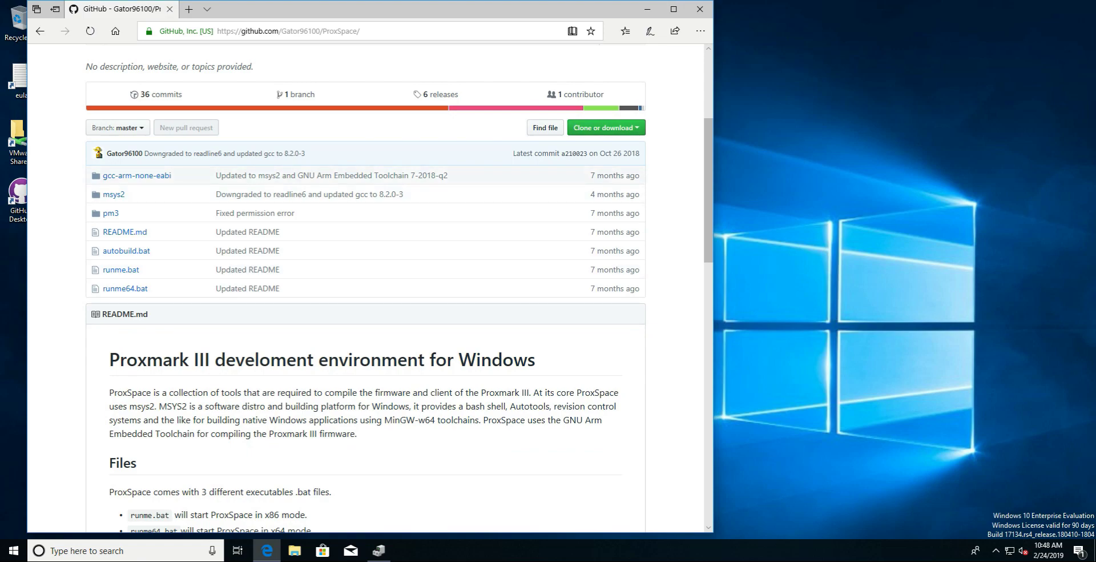
click(606, 127)
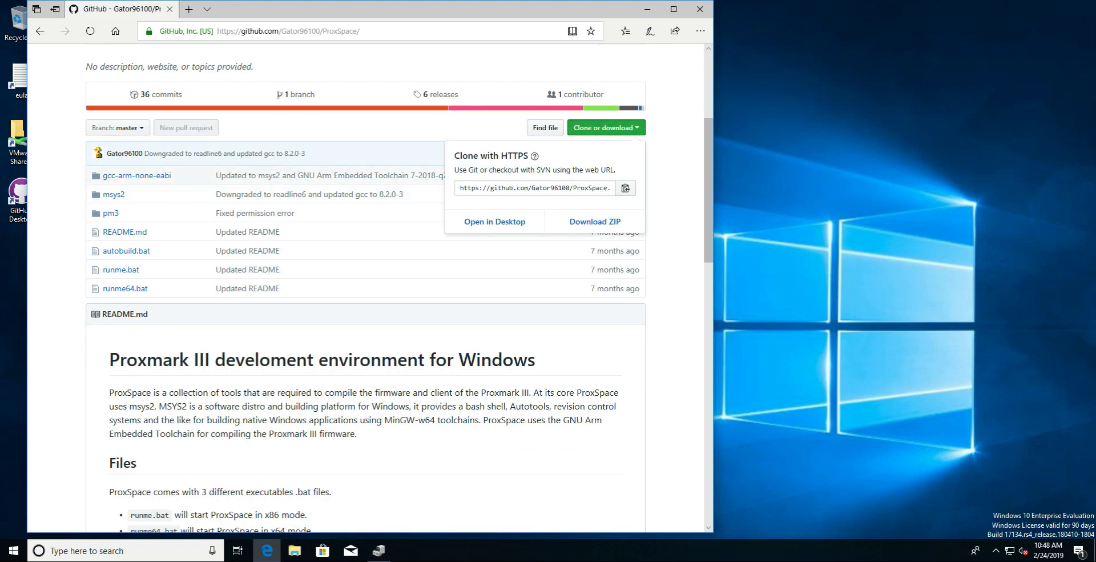
Browse from Downloads to Documents\GitHub and into the ProxSpace folder
click(294, 550)
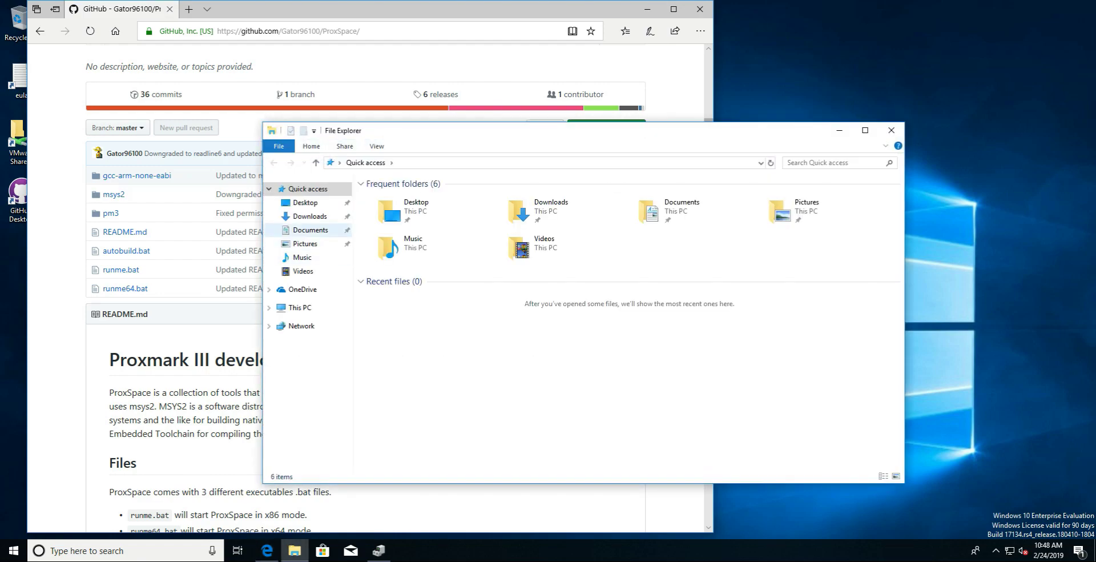
click(309, 216)
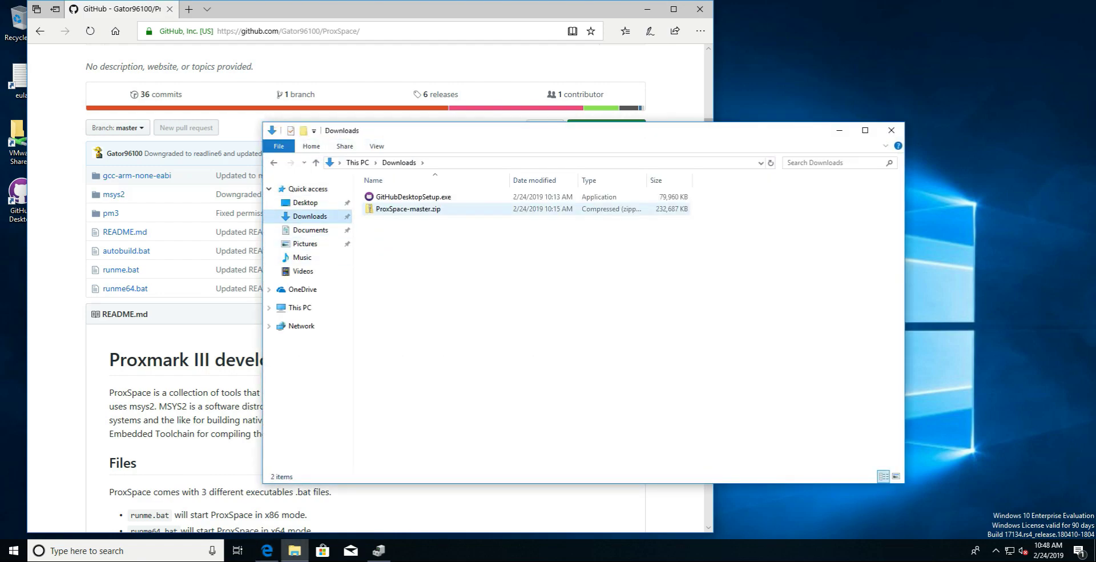
mouse_move(406, 208)
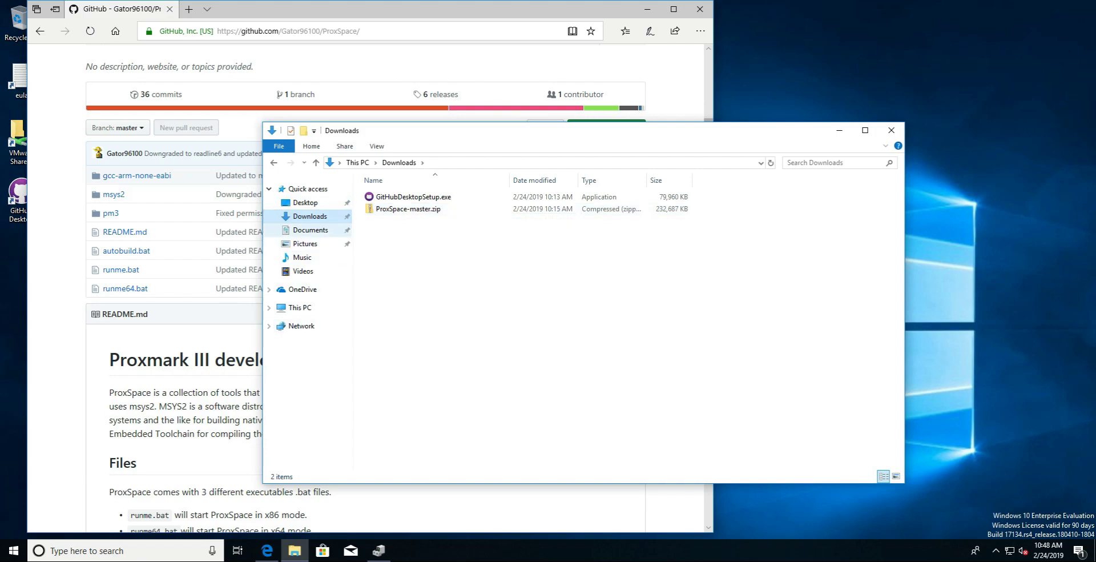
click(310, 229)
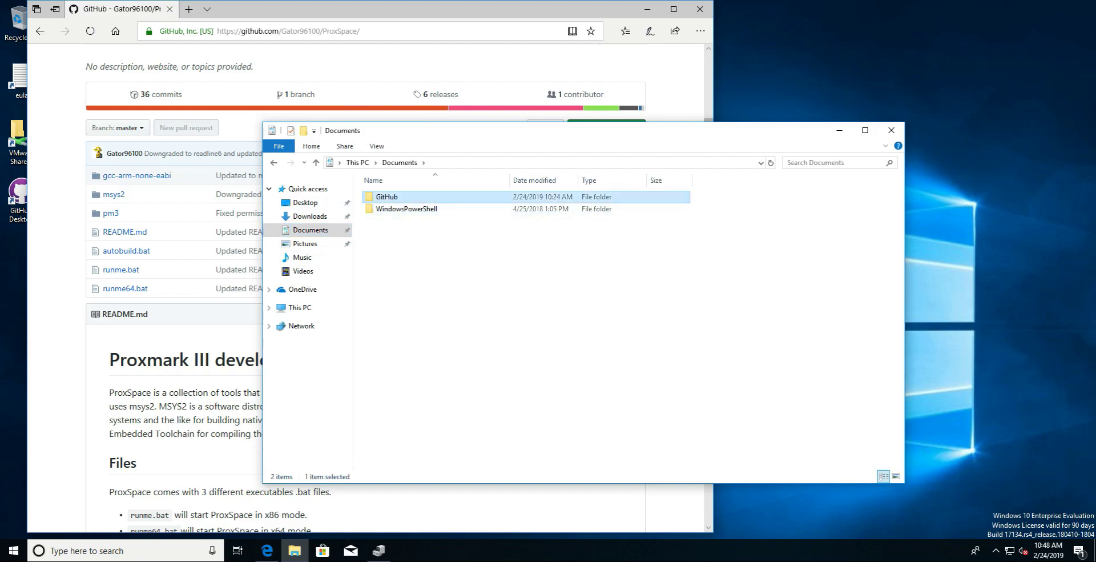
double_click(386, 196)
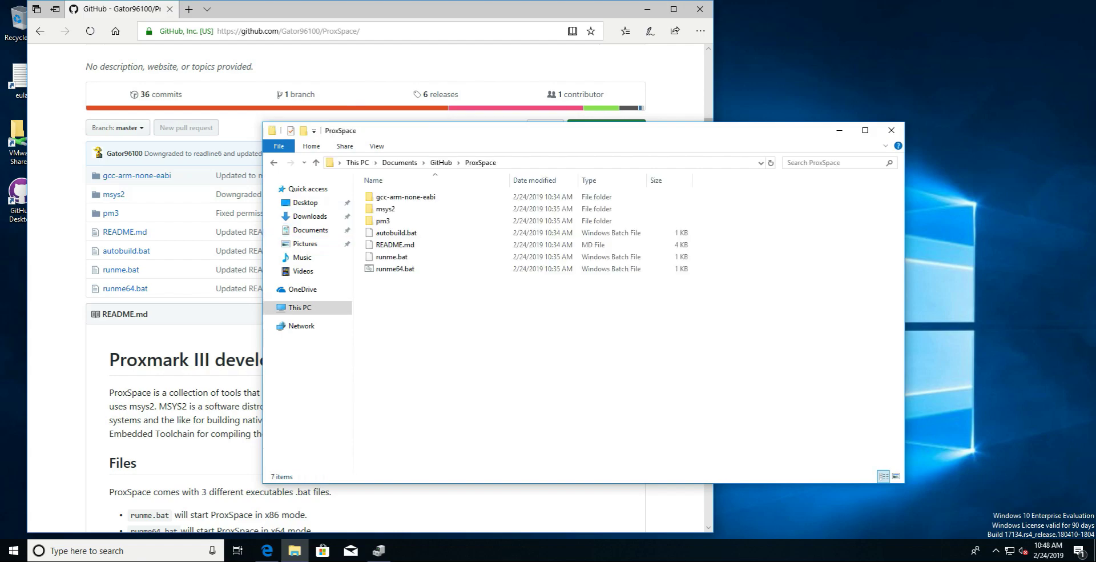
mouse_move(393, 244)
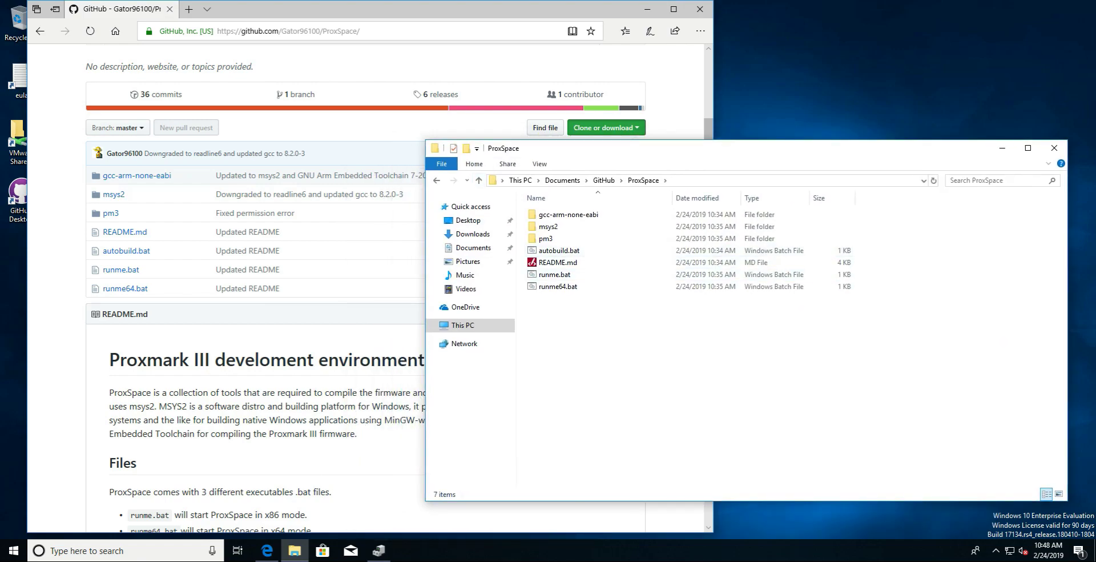
Locate step 5 and copy the RfidResearchGroup proxmark3 git clone URL
scroll(down, 3)
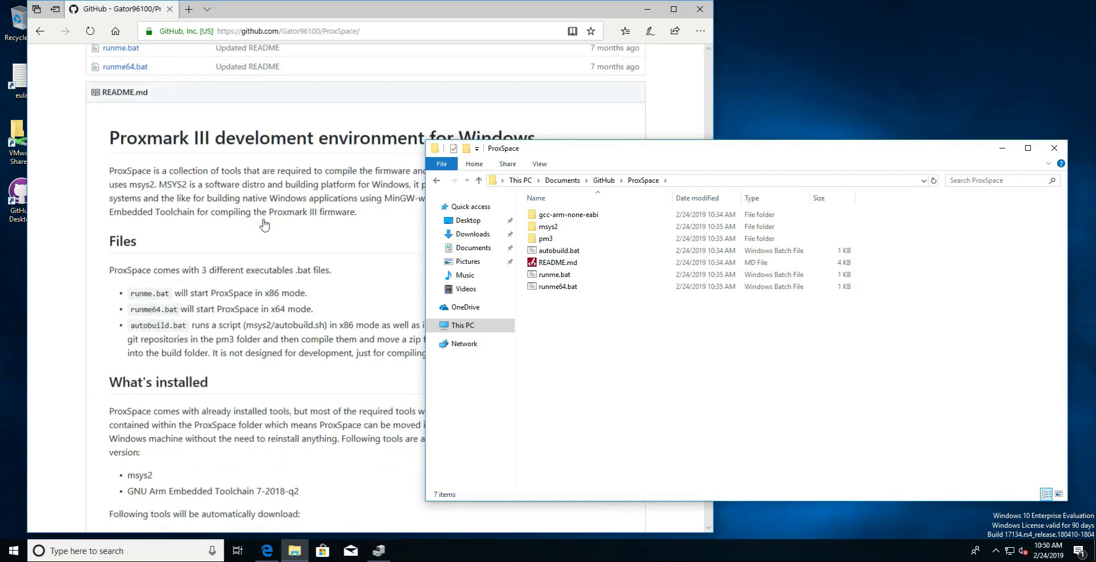
scroll(down, 3)
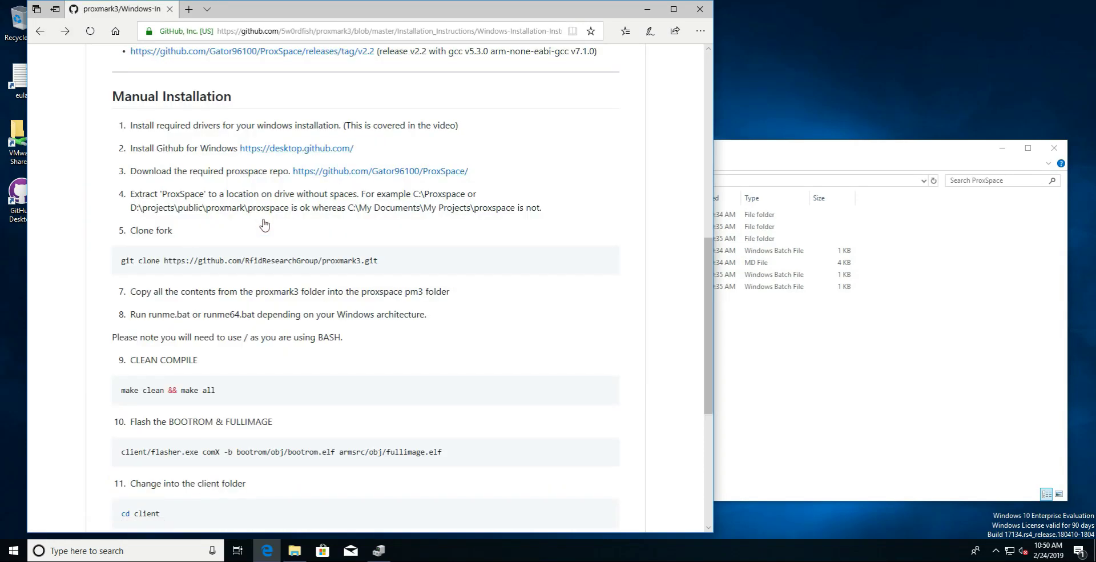
scroll(up, 3)
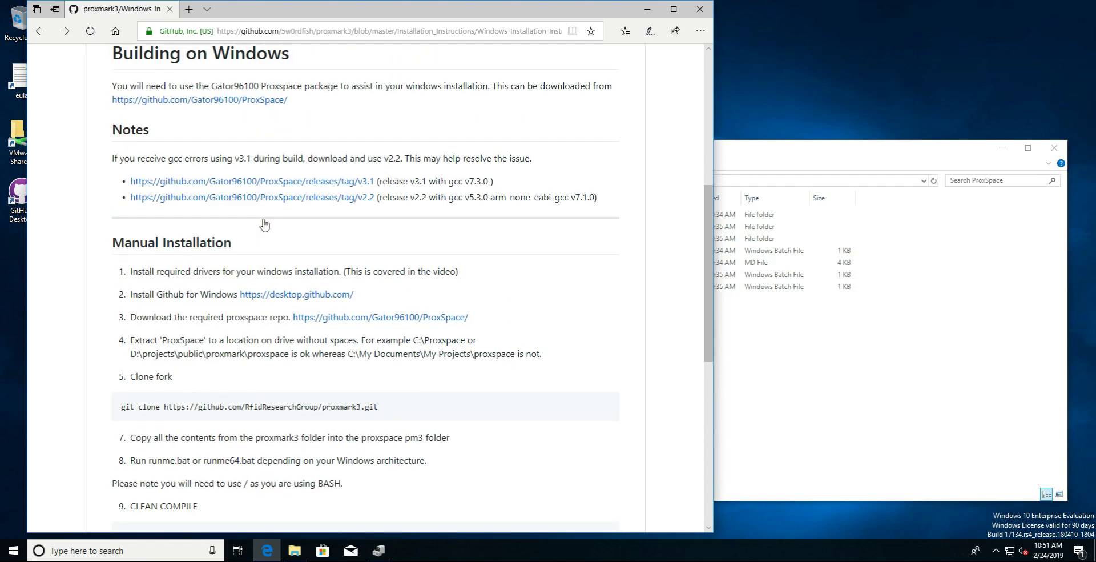
scroll(up, 3)
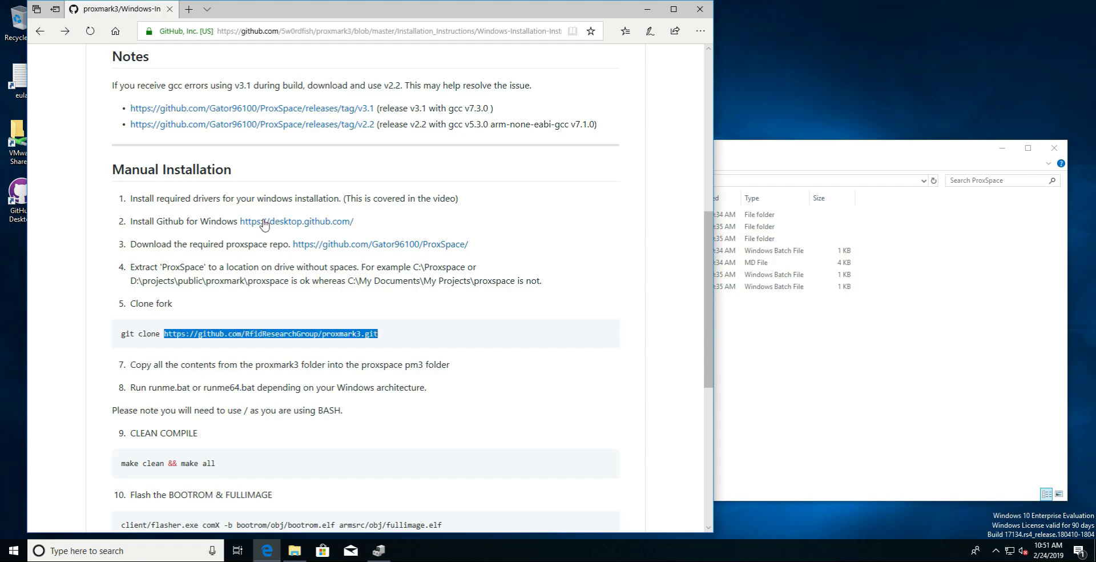
right_click(269, 333)
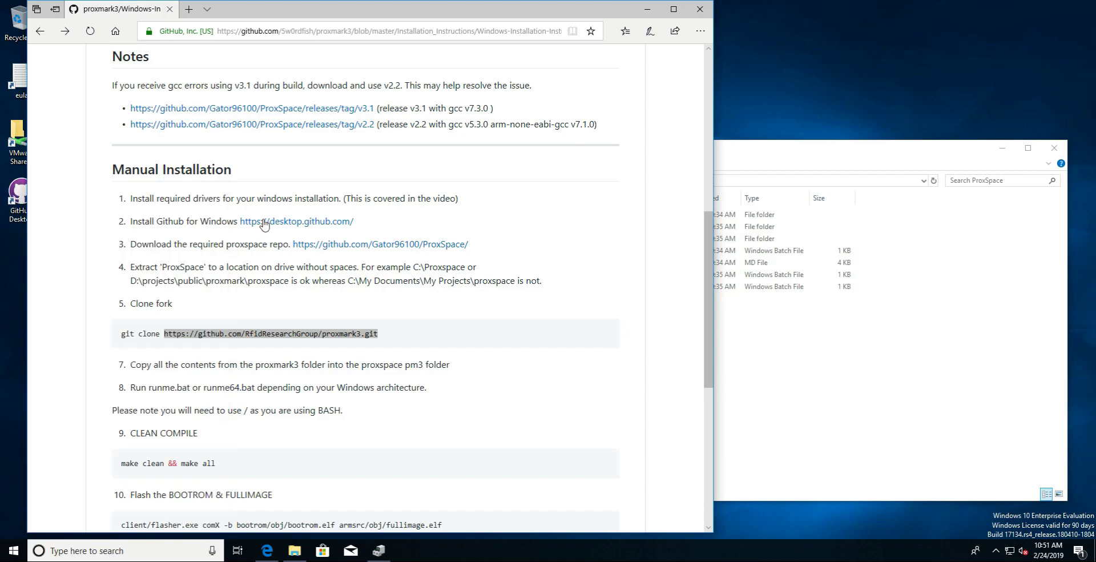
click(405, 550)
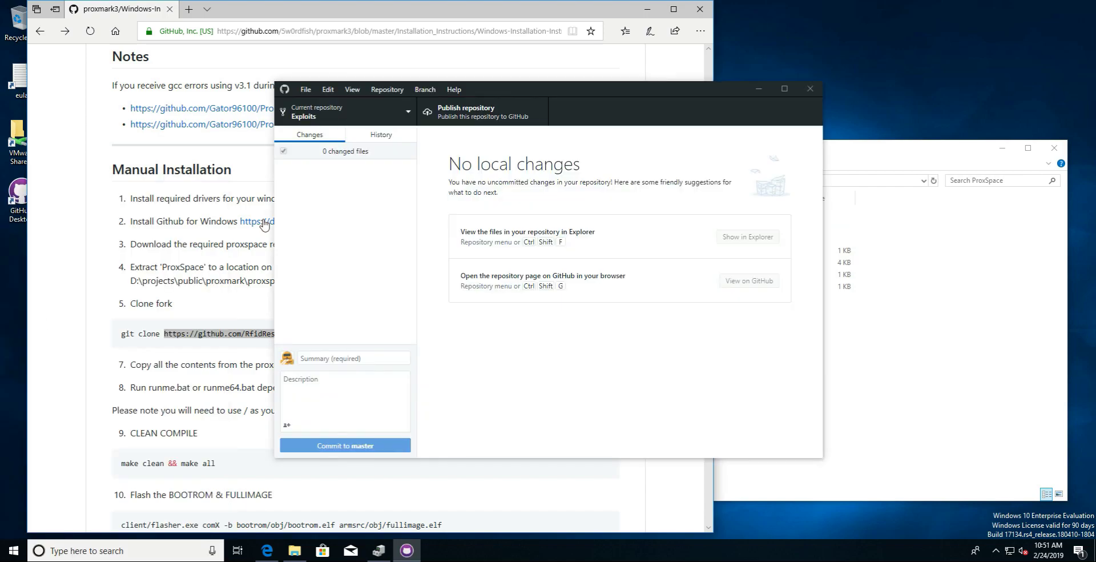
click(305, 89)
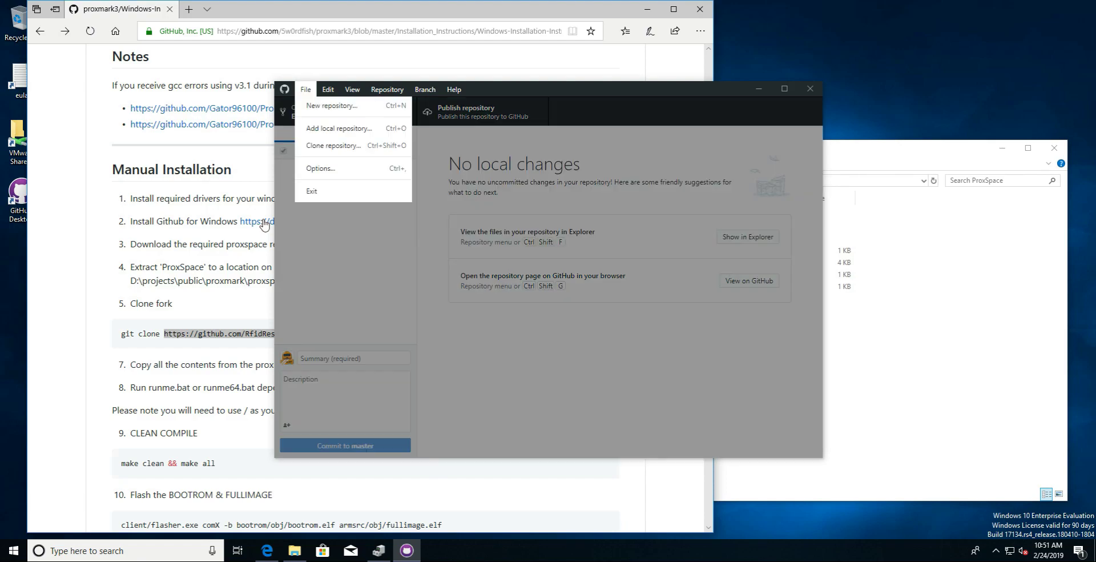
click(332, 145)
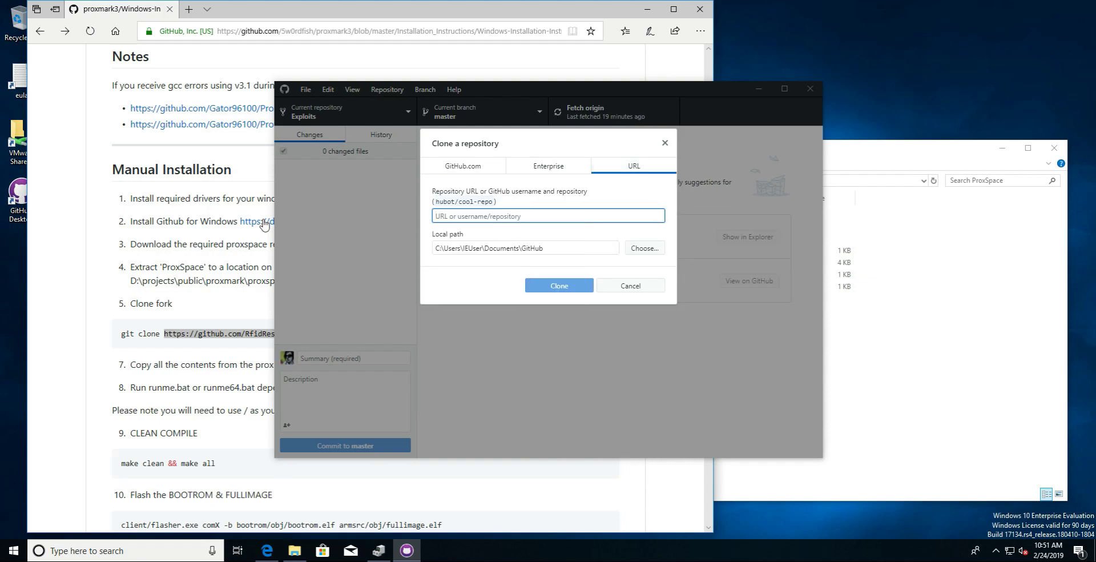
text(https://github.com/RfidResearchGroup/proxmark3.git)
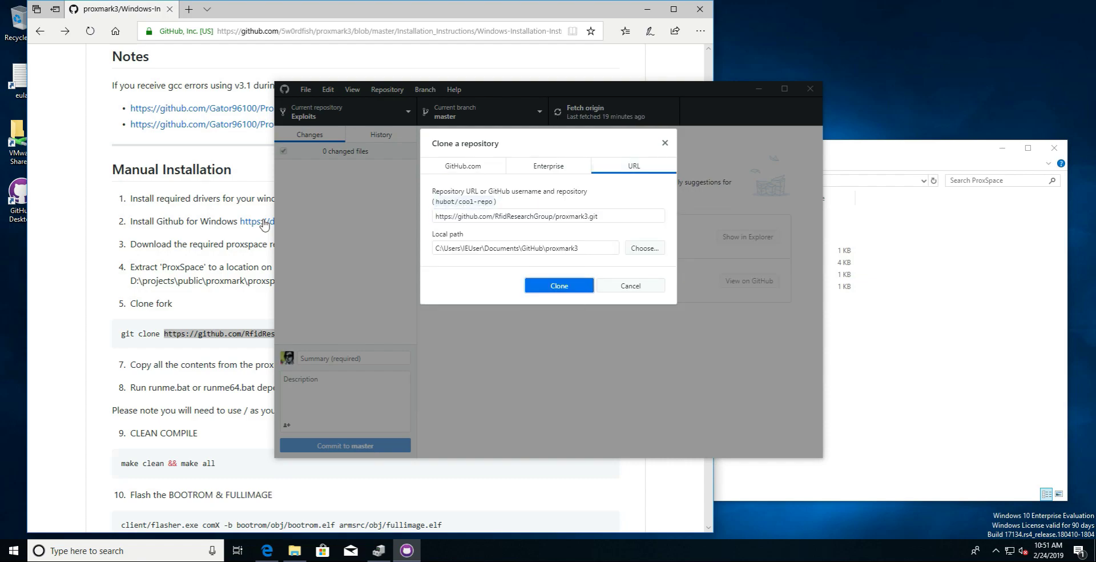
click(559, 285)
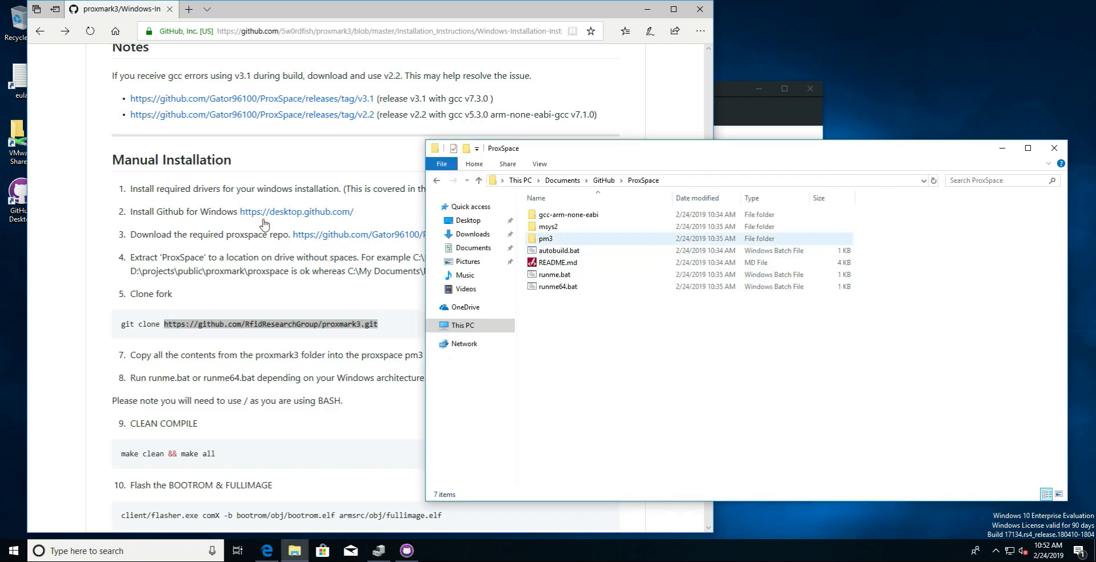
Select all files in the proxmark3 folder with Ctrl+A and bring them into ProxSpace's pm3 folder
double_click(545, 238)
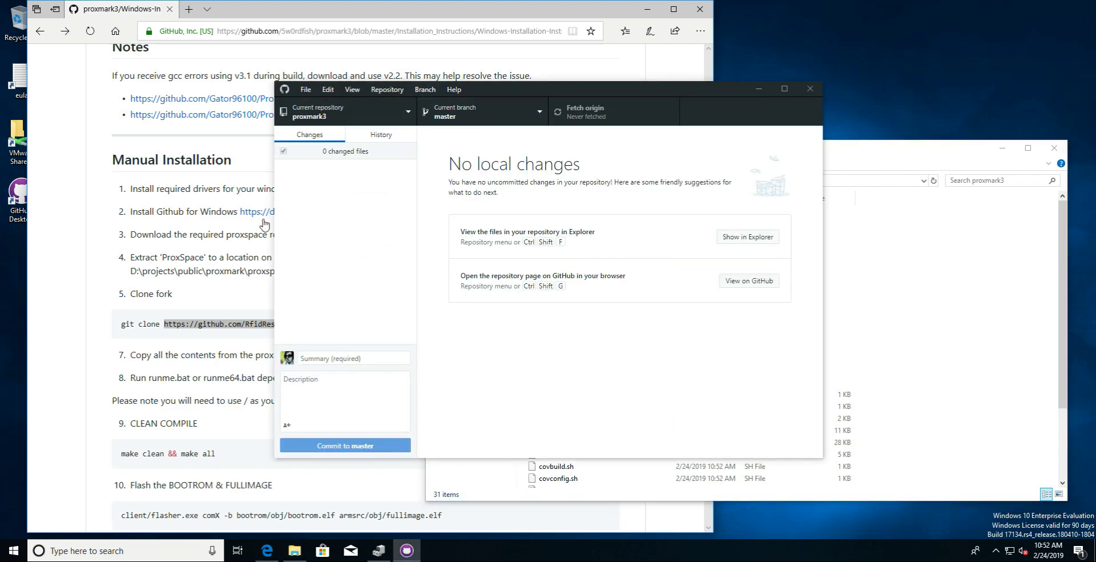
click(606, 111)
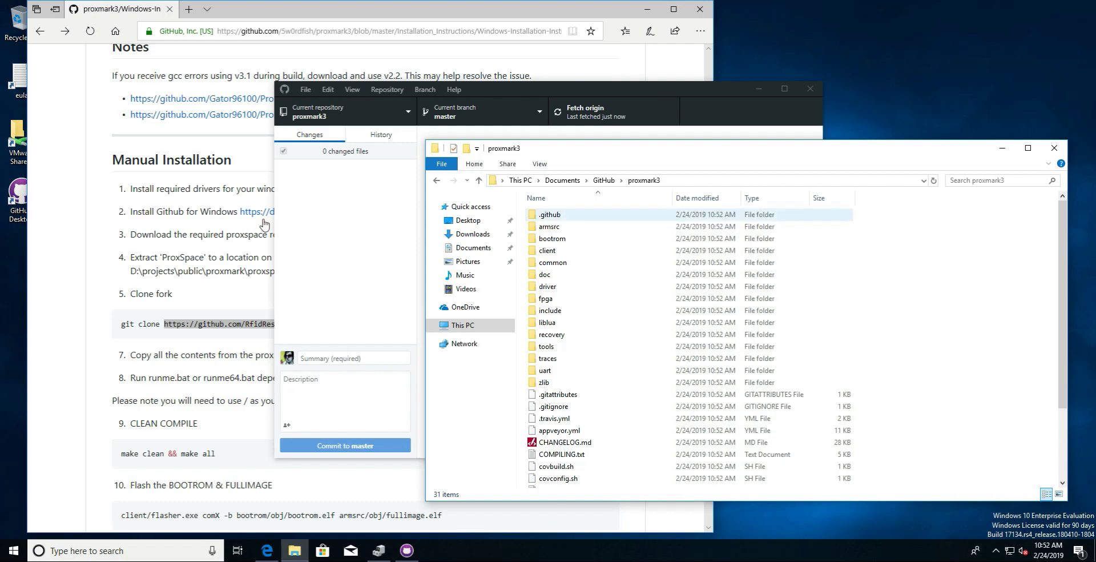
click(549, 214)
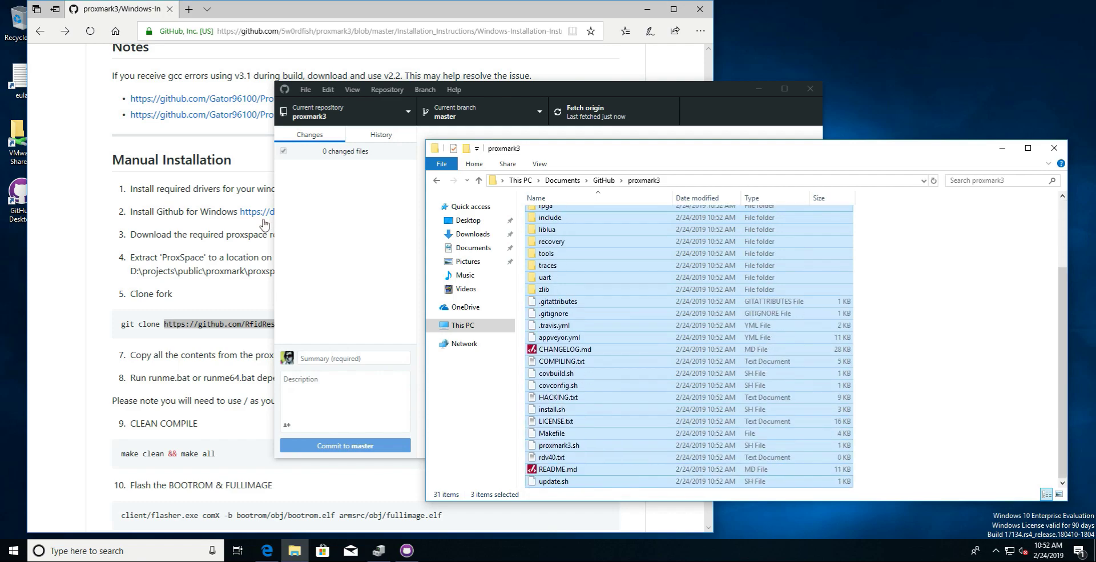
key(ctrl+a)
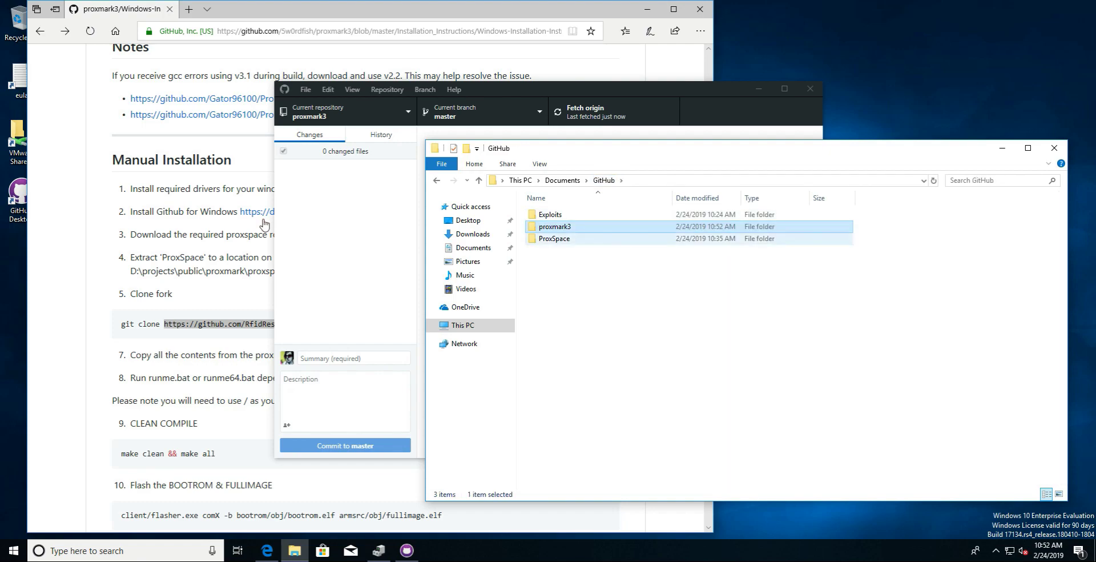
double_click(555, 239)
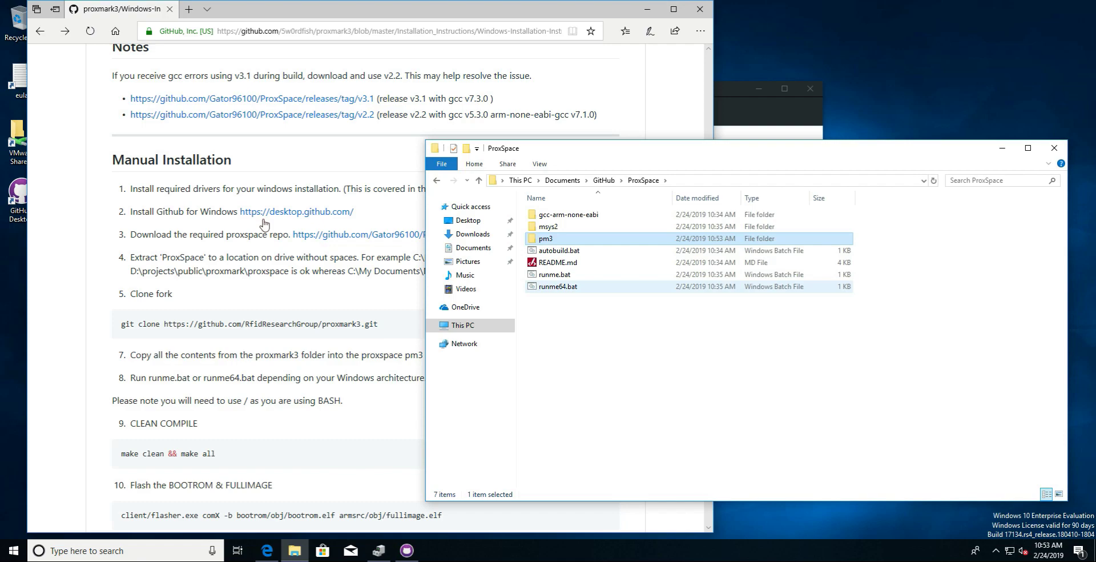
mouse_move(558, 287)
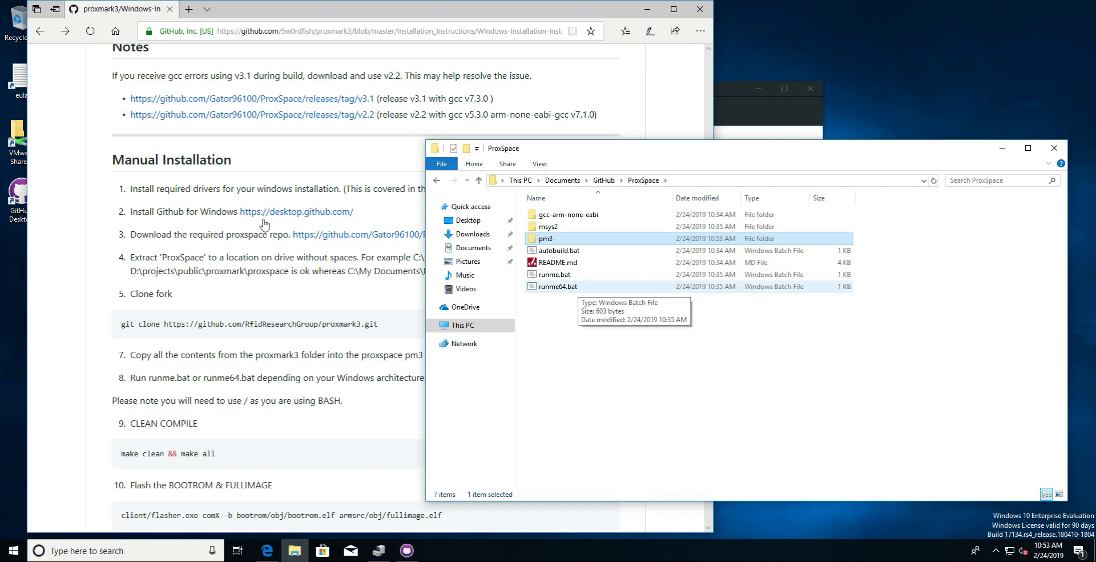
Launch runme64.bat so ProxSpace downloads and installs the MinGW packages in cmd.exe
double_click(557, 285)
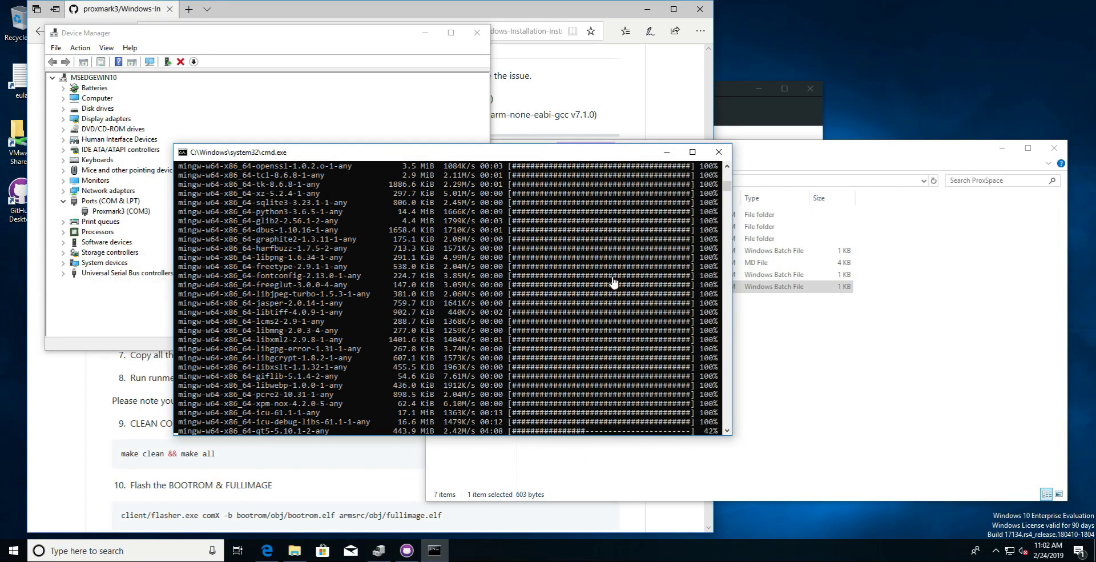
mouse_move(621, 389)
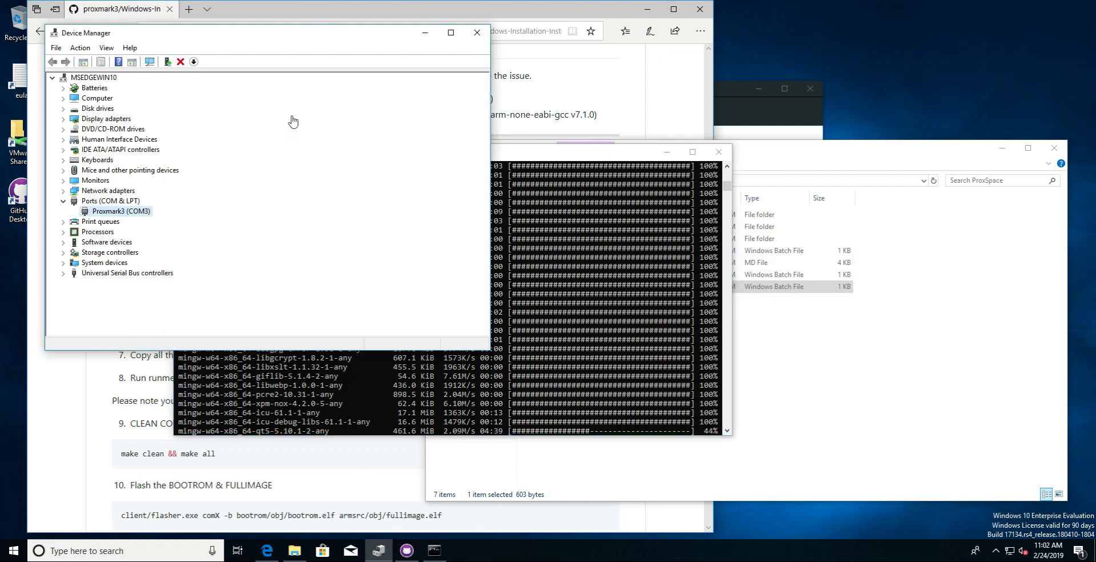
Start a manual driver update for Proxmark3 (COM3) via Have Disk and browse for the driver
right_click(116, 211)
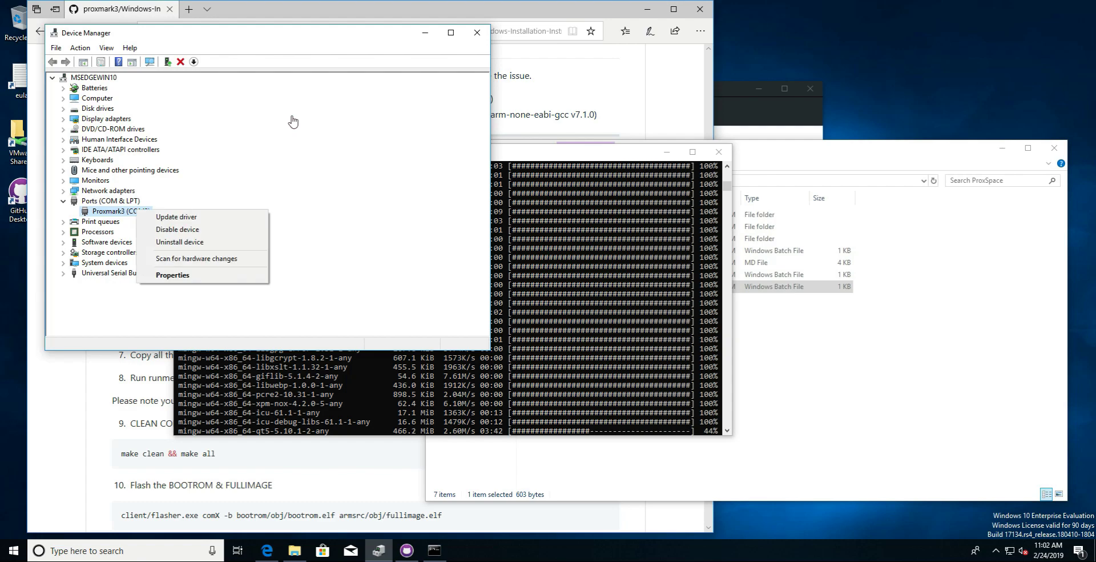
click(176, 216)
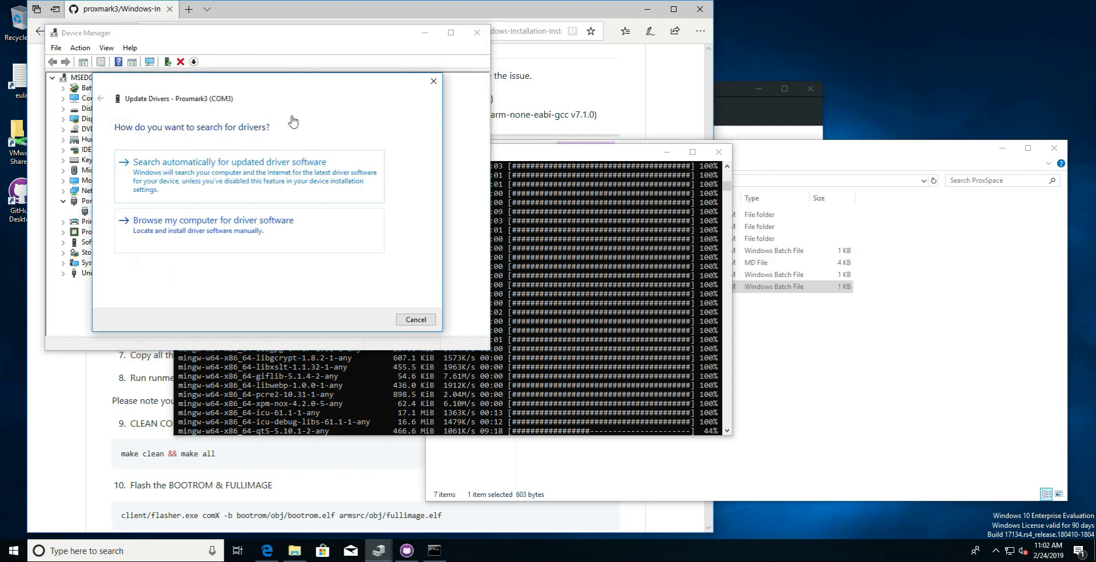
click(213, 220)
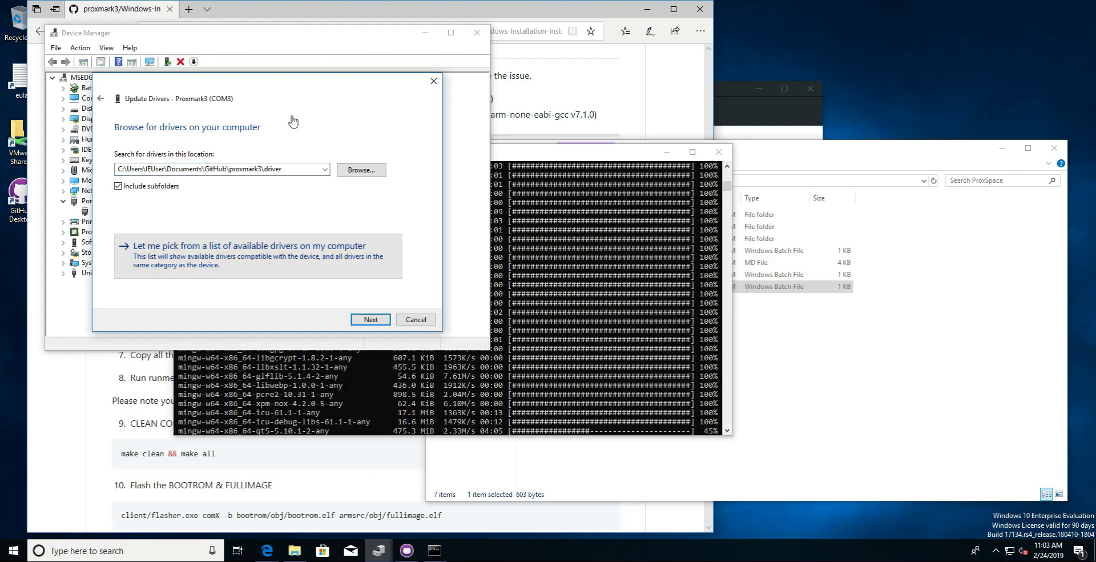
click(241, 245)
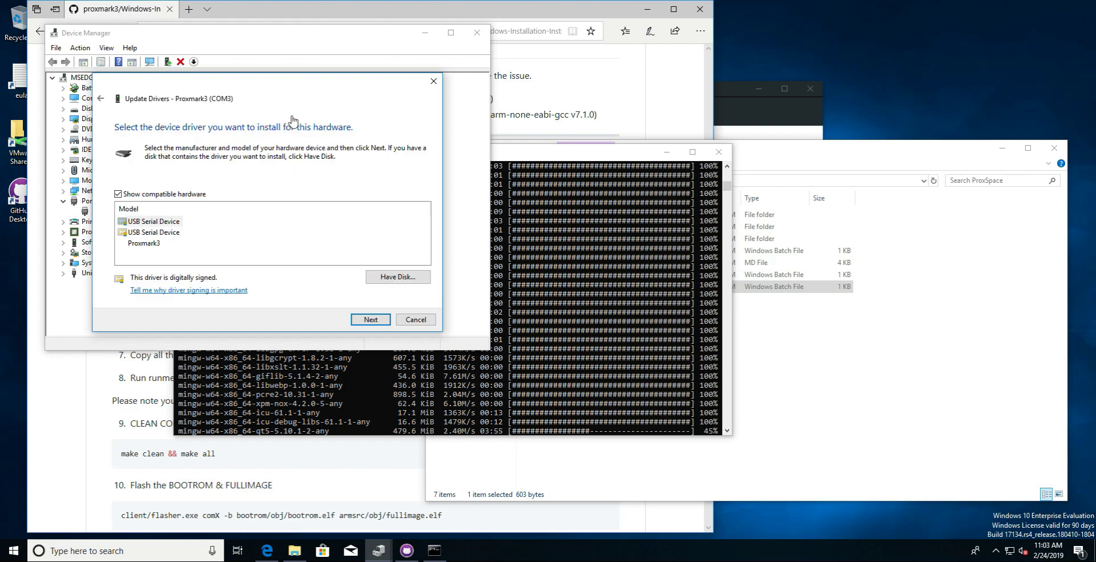
click(398, 277)
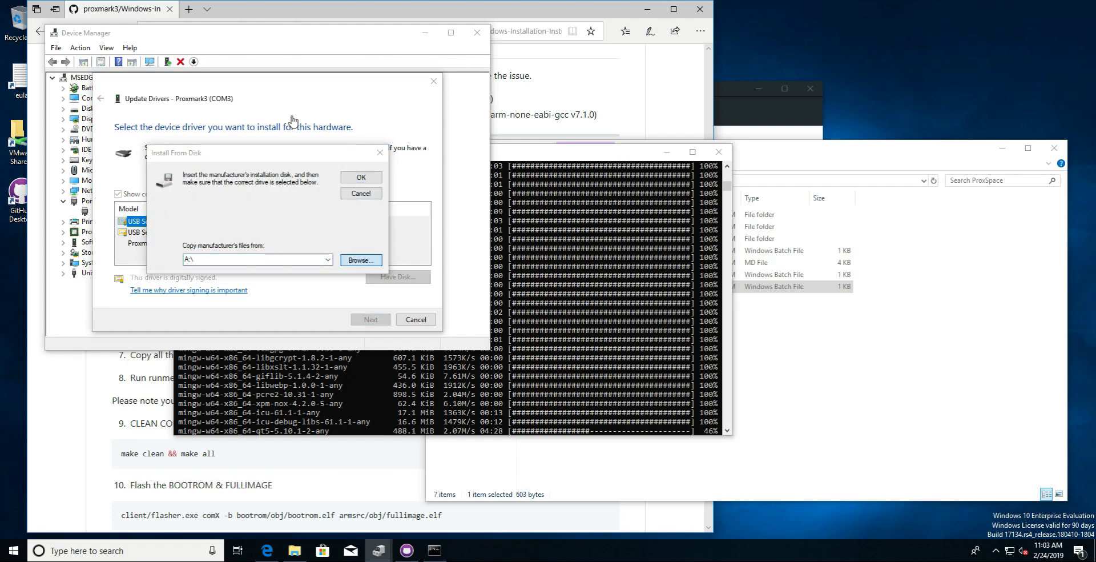
click(360, 260)
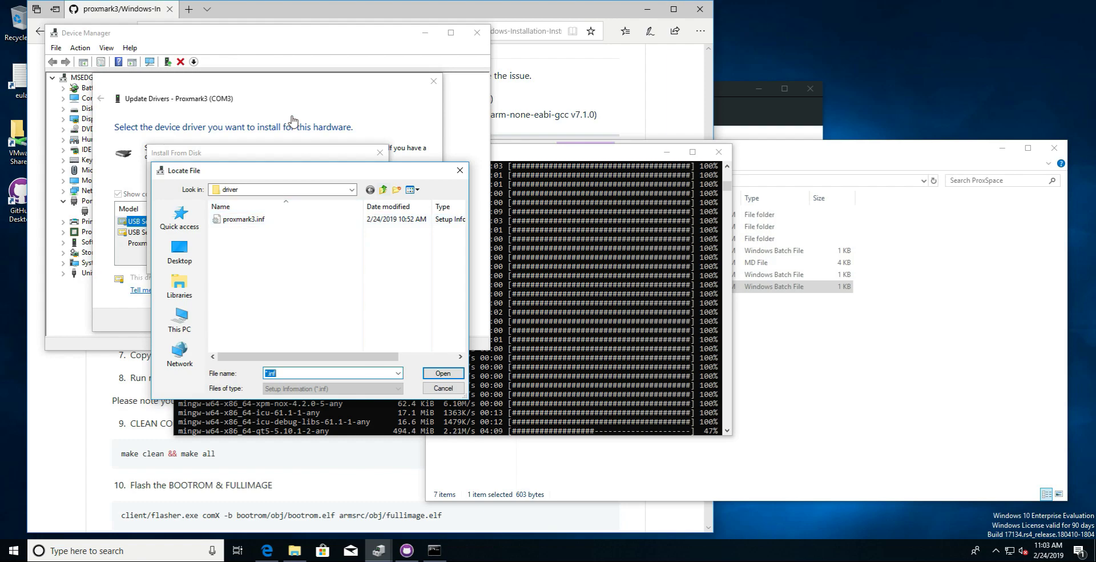
Select the driver from GitHub\proxmark3\driver and install it for the COM3 device
click(383, 190)
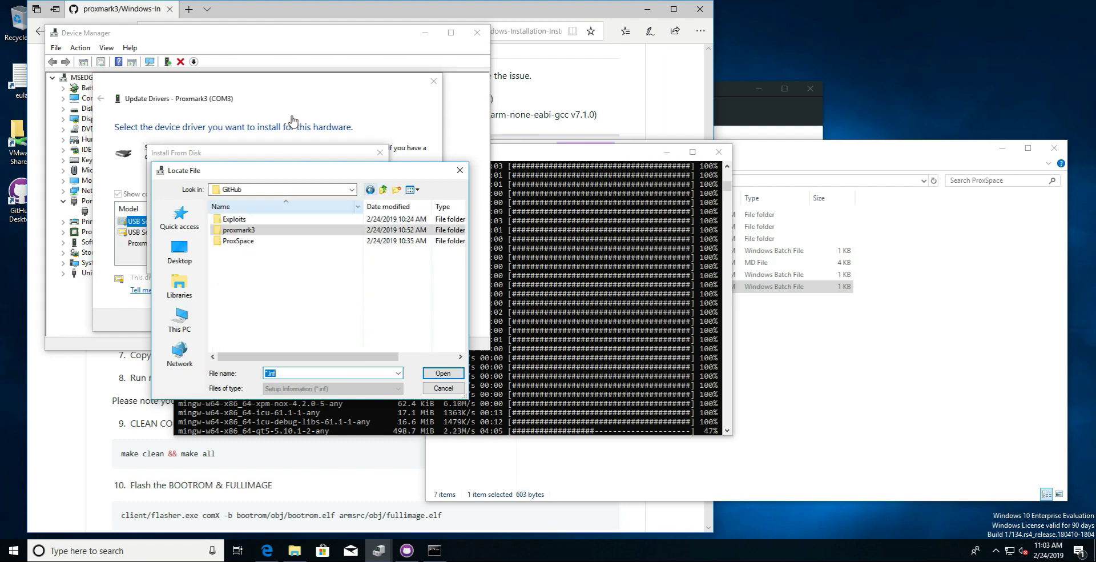
mouse_move(238, 230)
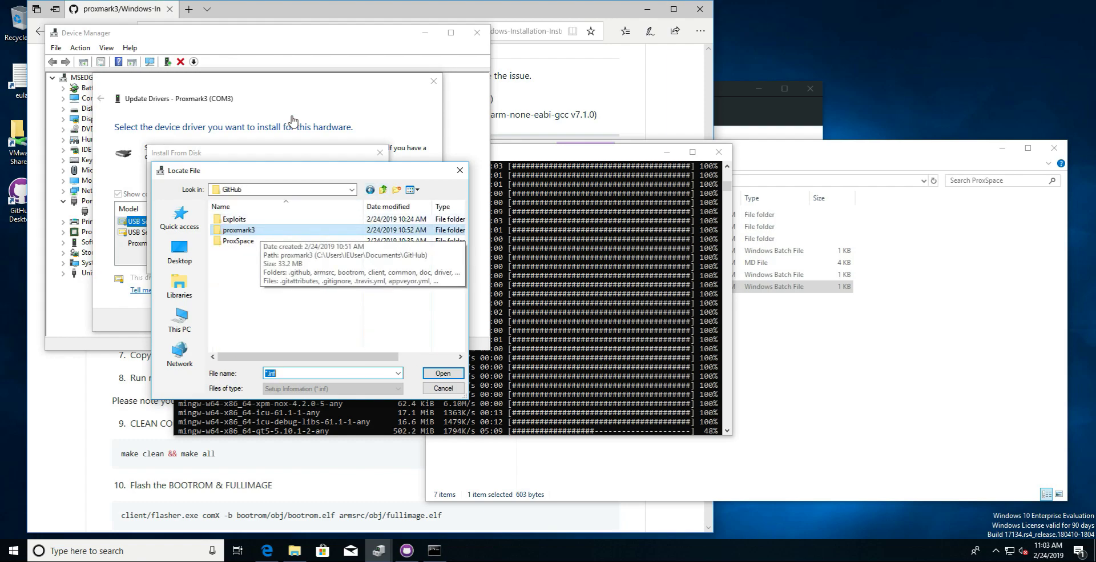
double_click(238, 229)
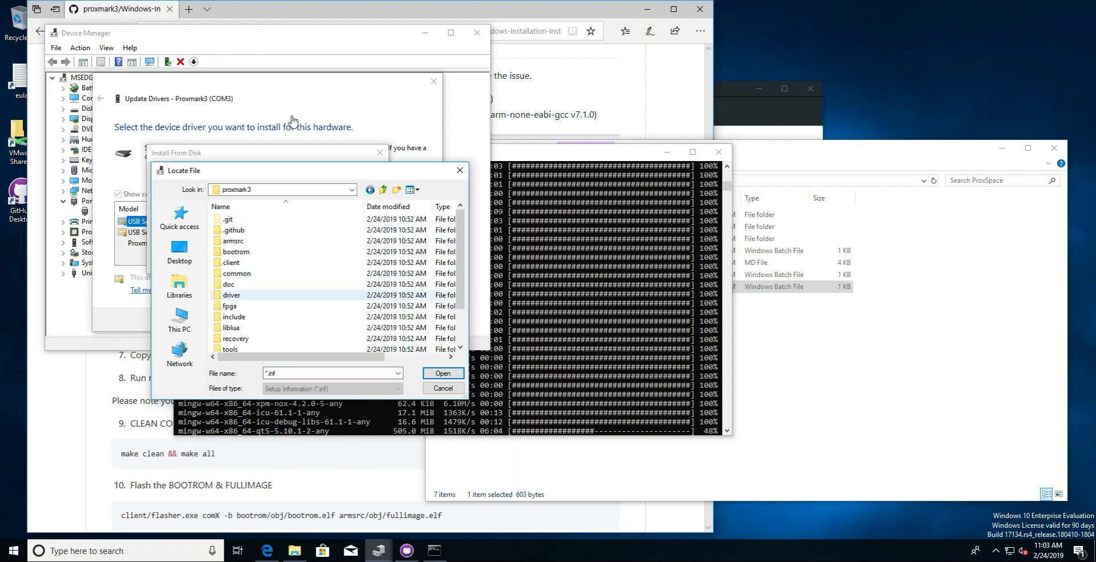
double_click(234, 295)
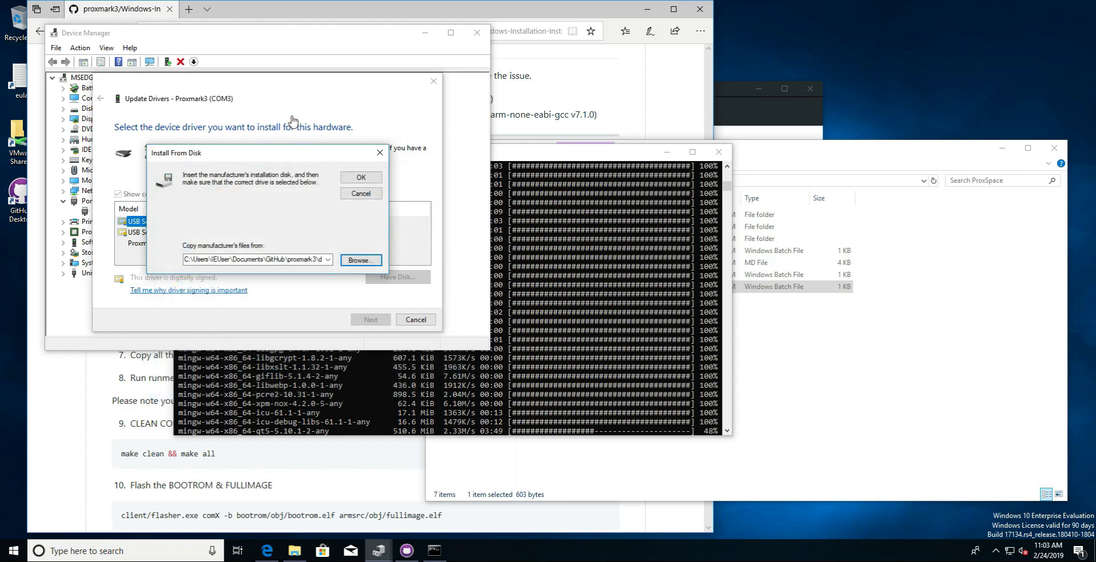
click(361, 177)
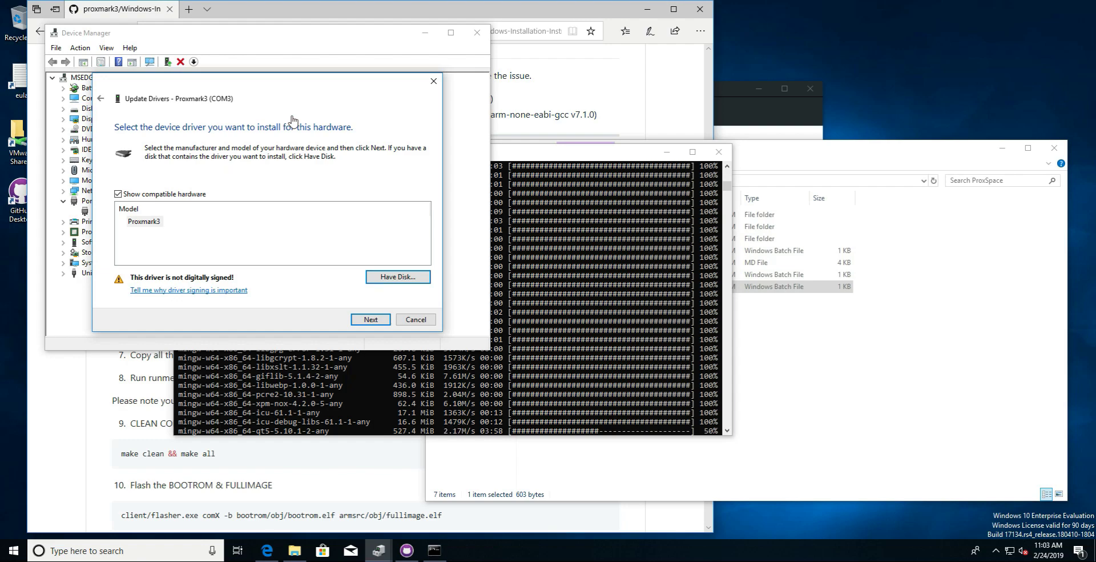
click(370, 319)
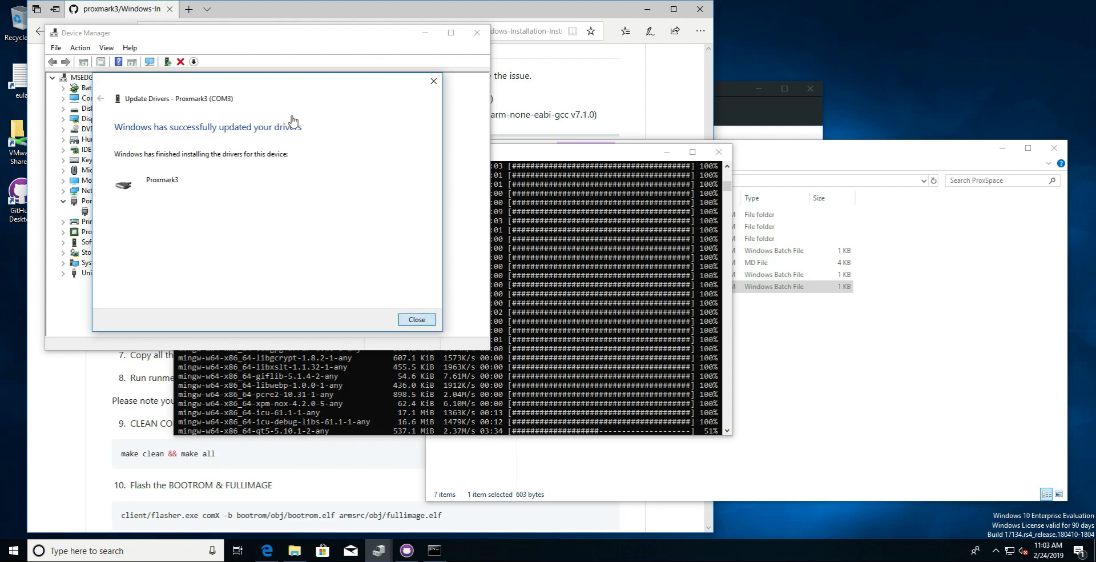
Close the finished driver wizard and let the MINGW64 shell reach its pm3 prompt
click(416, 319)
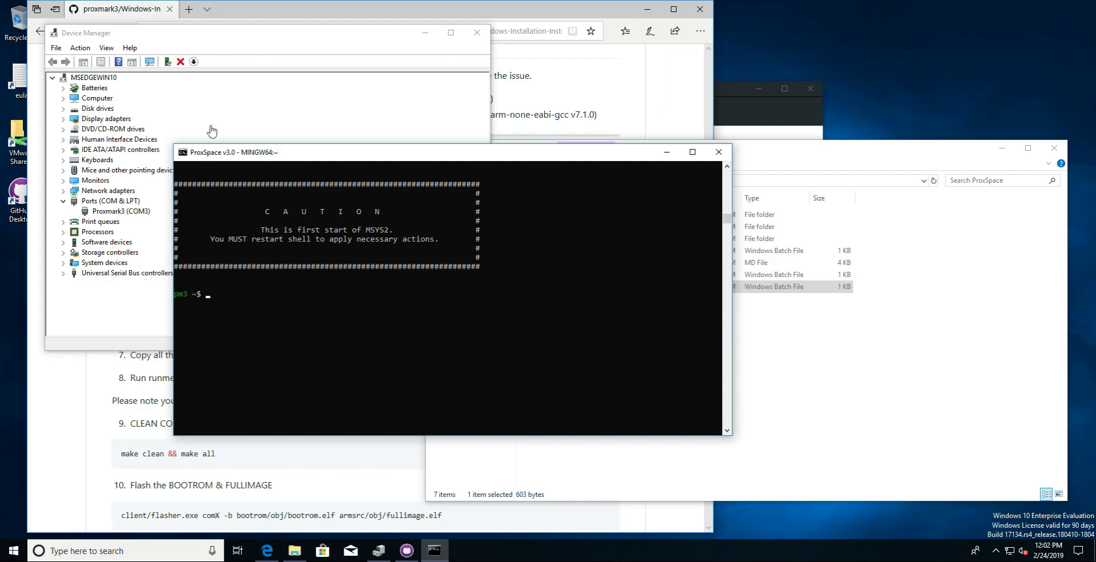
mouse_move(418, 280)
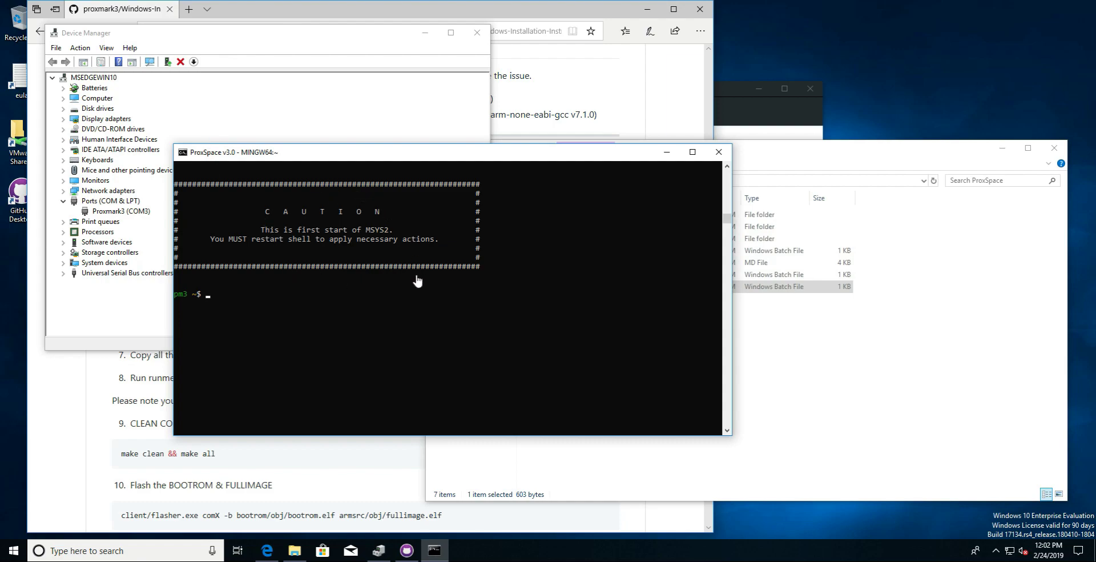
mouse_move(505, 244)
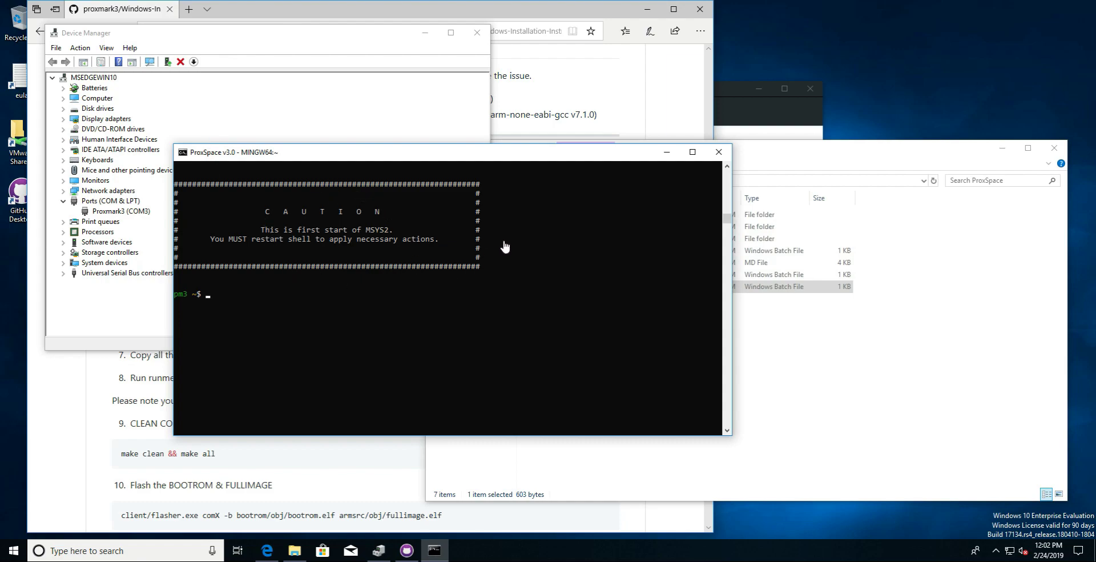
mouse_move(383, 269)
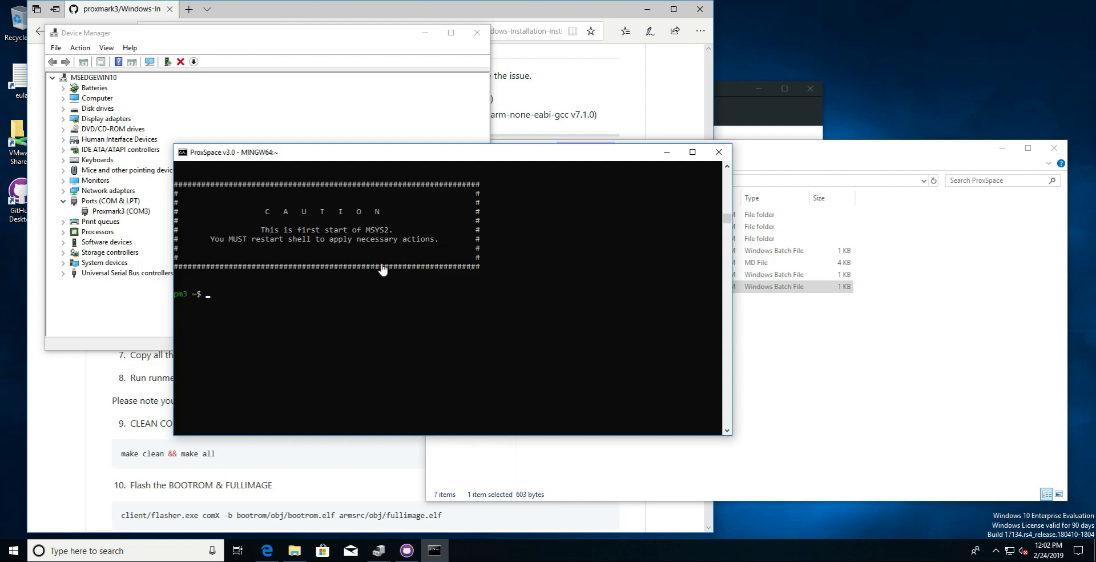
mouse_move(410, 274)
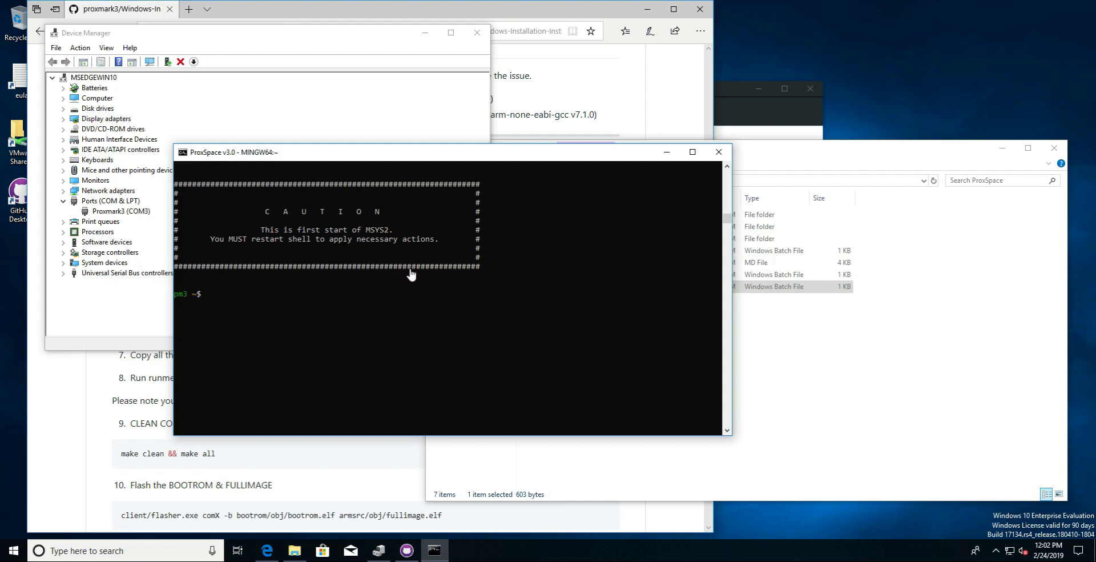
mouse_move(528, 160)
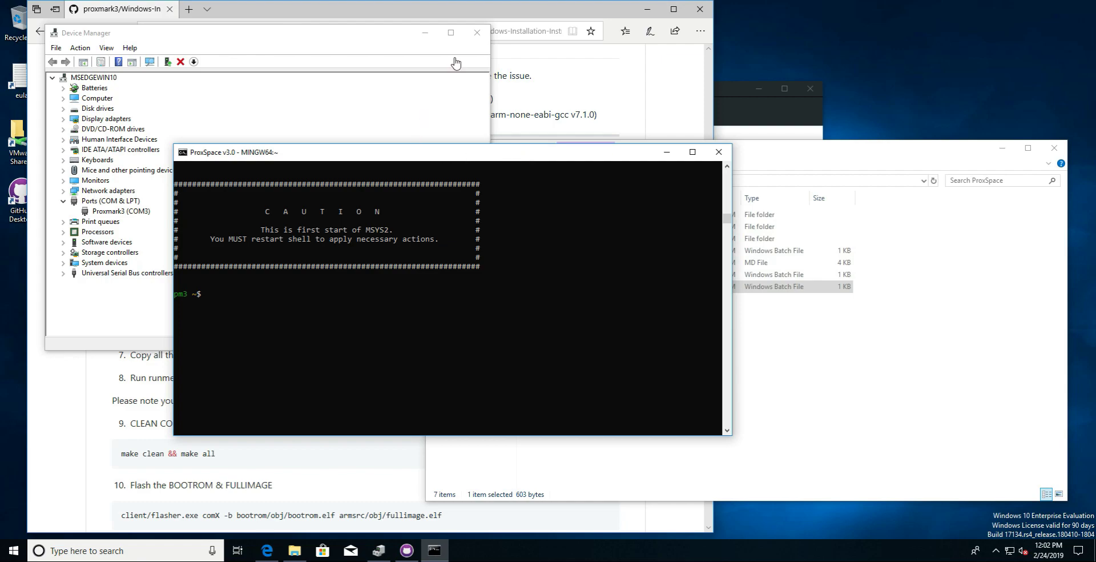
mouse_move(350, 38)
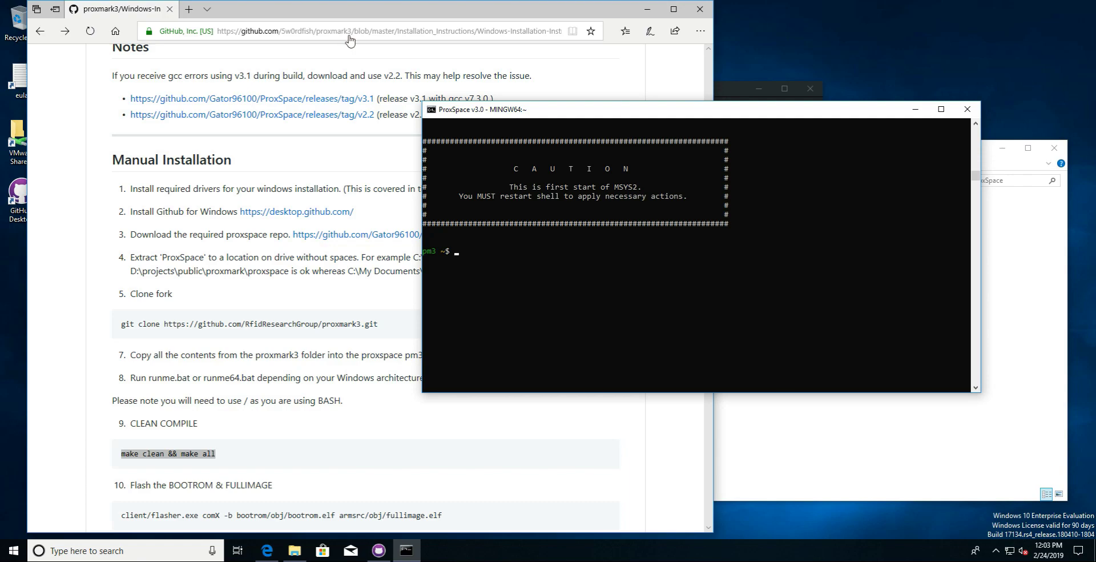
Run 'make clean && make all' to rebuild the Proxmark3 firmware and client
text(make clean)
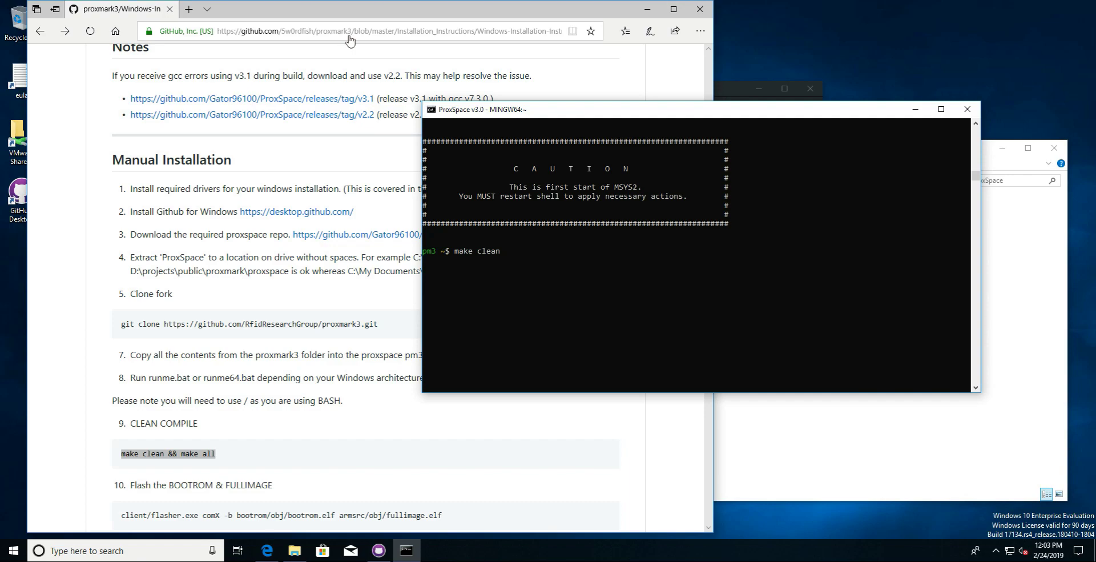
text(&& make)
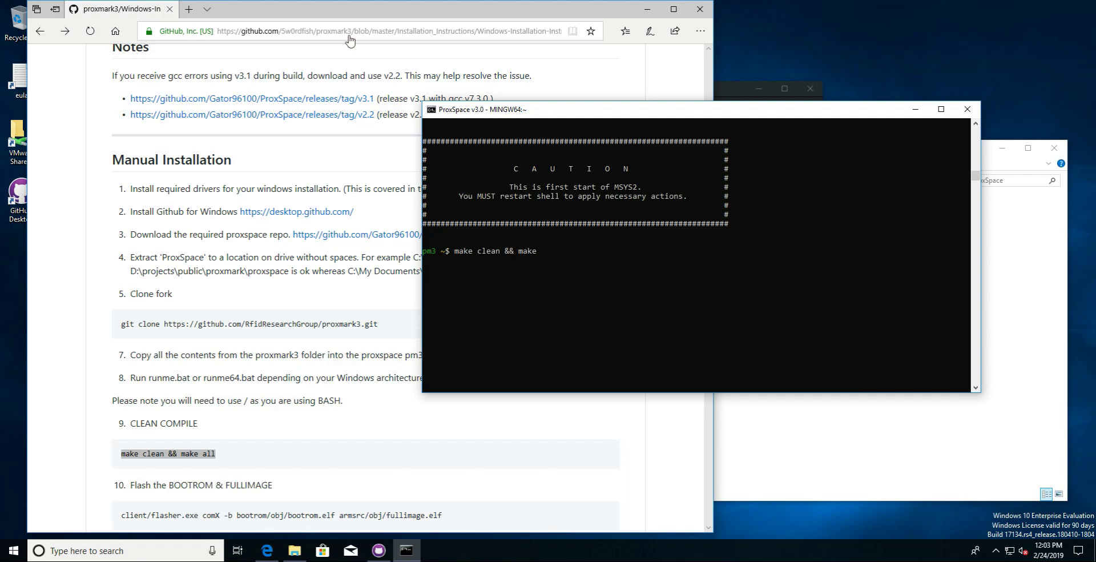
text(all)
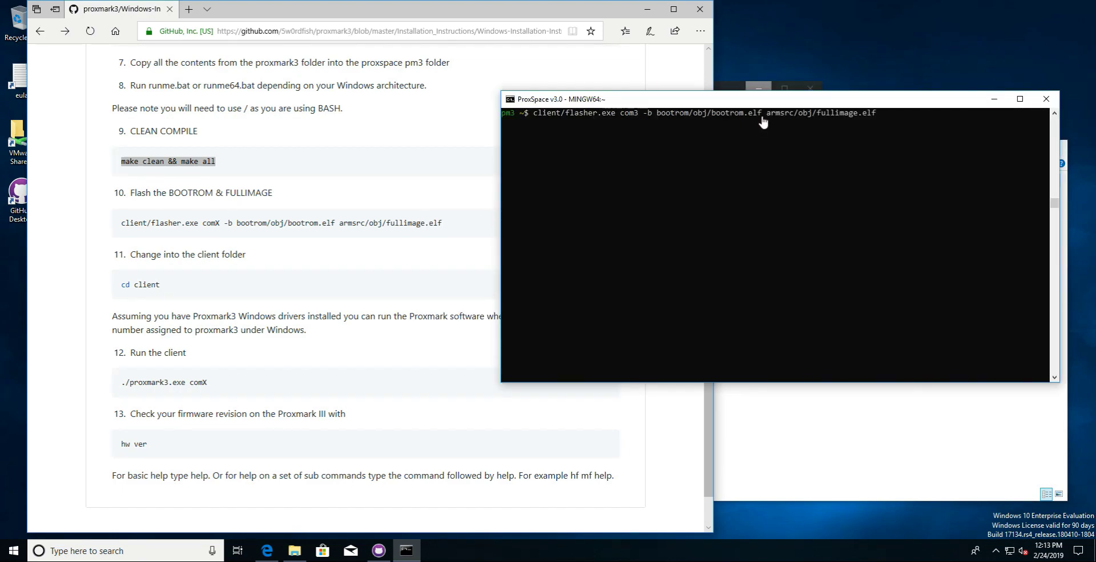
mouse_move(729, 84)
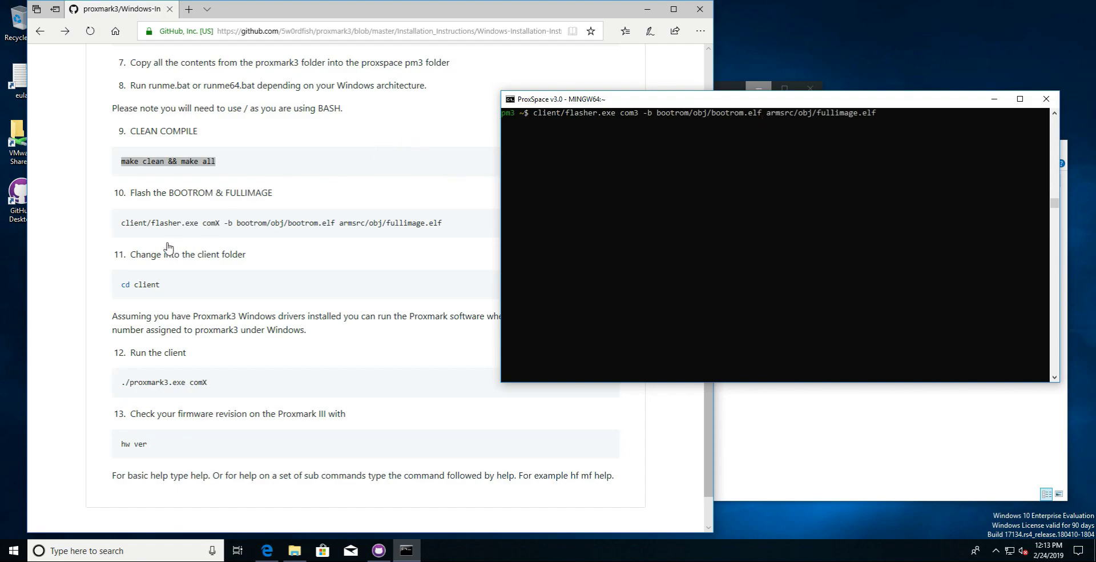
mouse_move(947, 164)
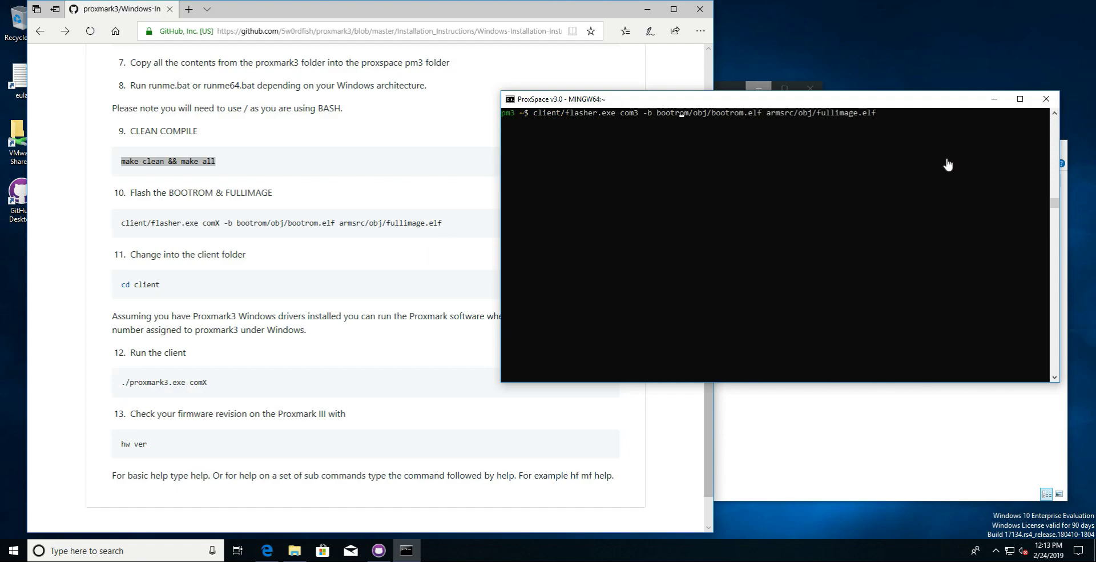
mouse_move(831, 120)
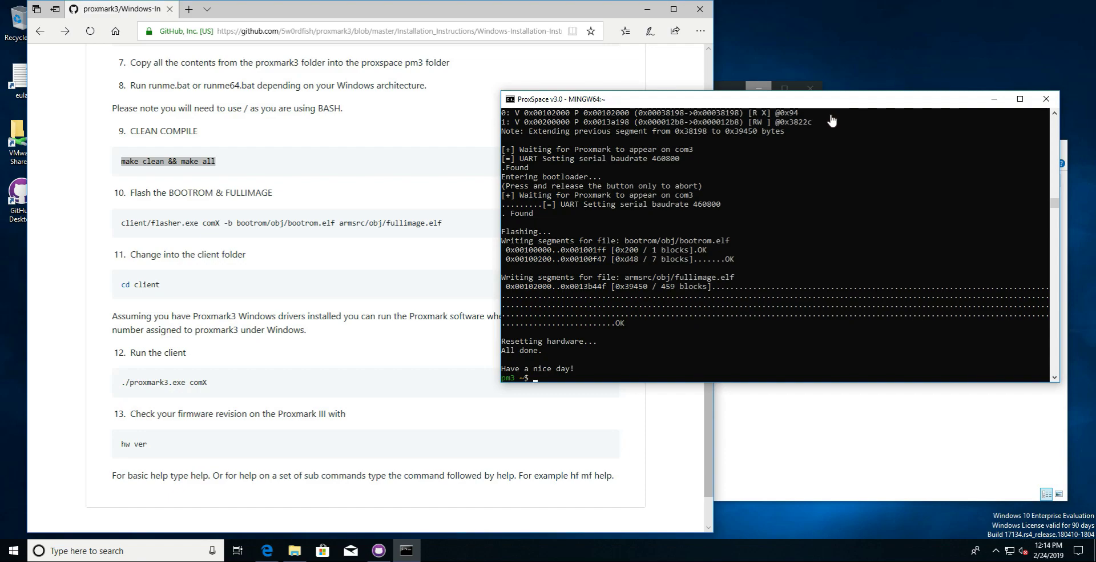
Change into the client folder and run ./proxmark3.exe com3 to show the device's hardware info
text(cd client)
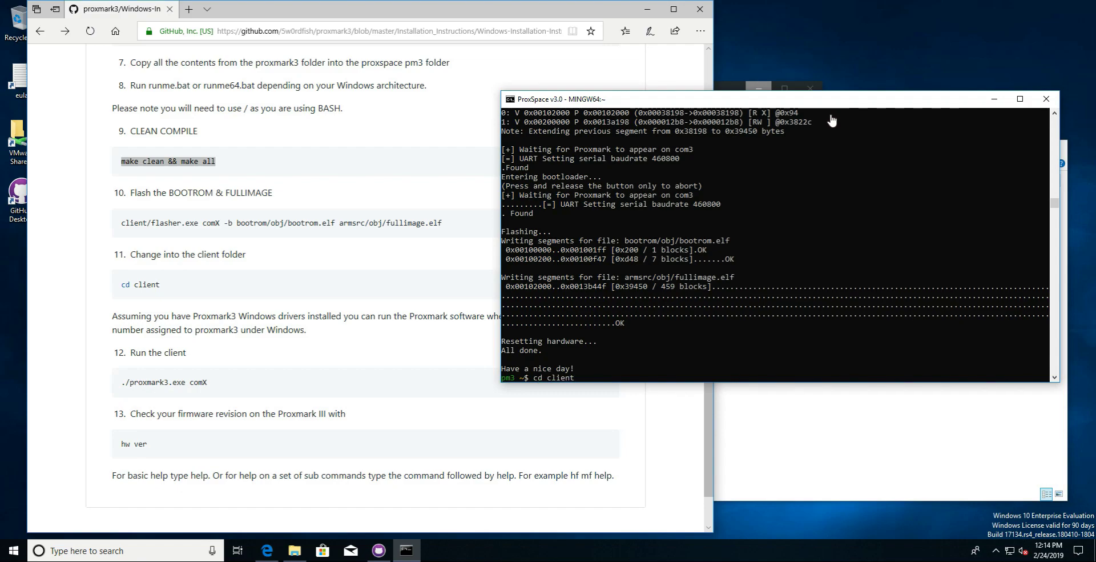
key(Return)
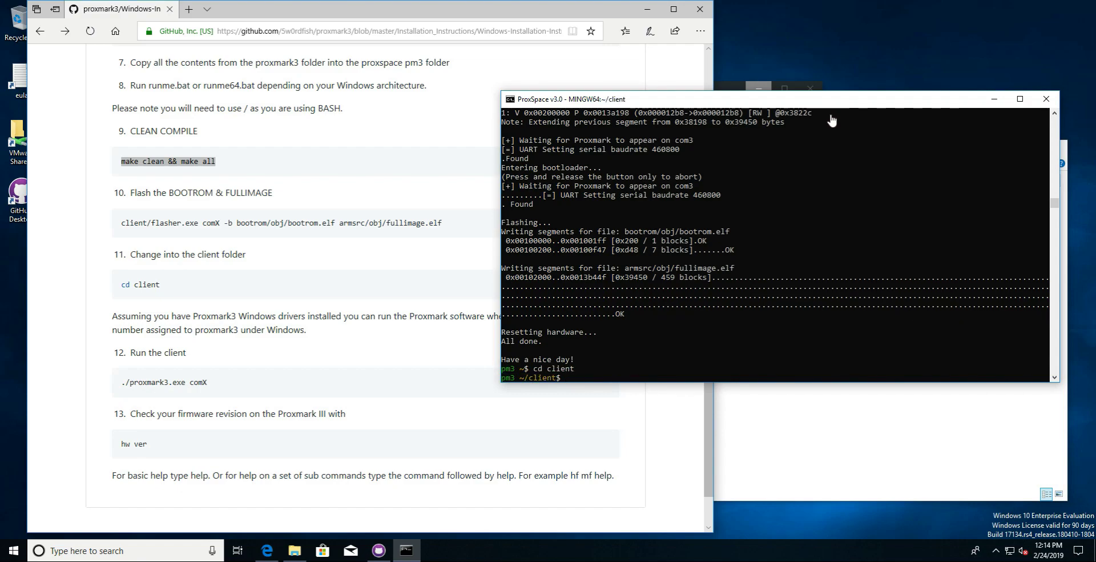
text(./proxmark)
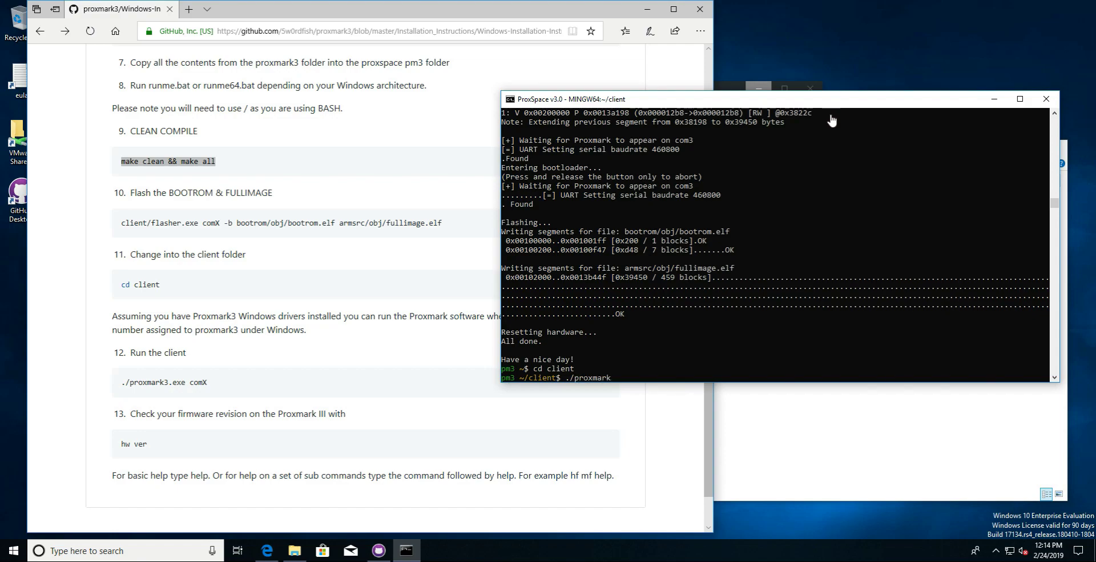
text(3)
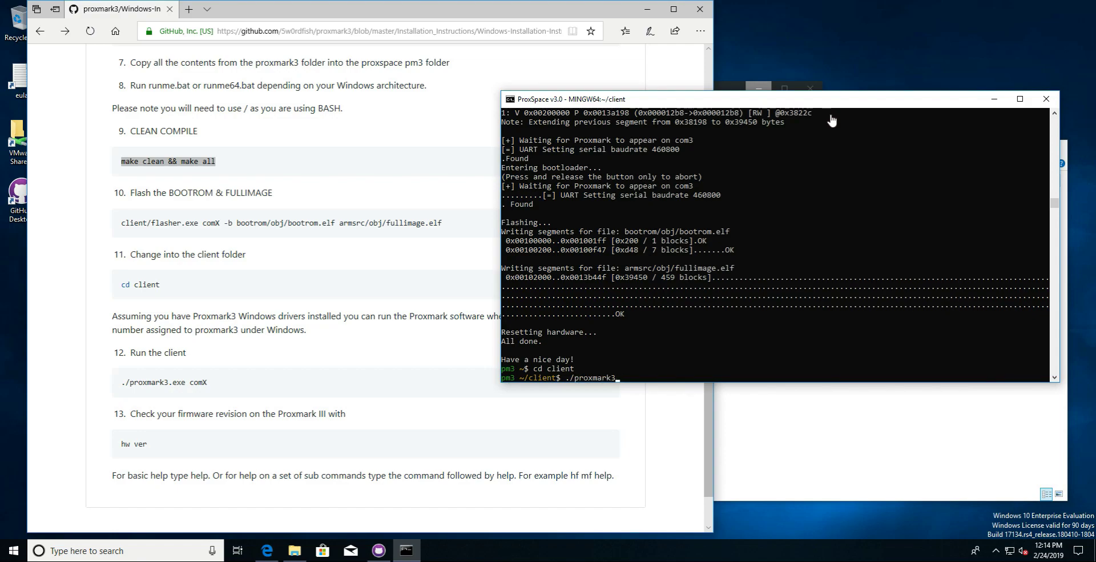
text(.exe)
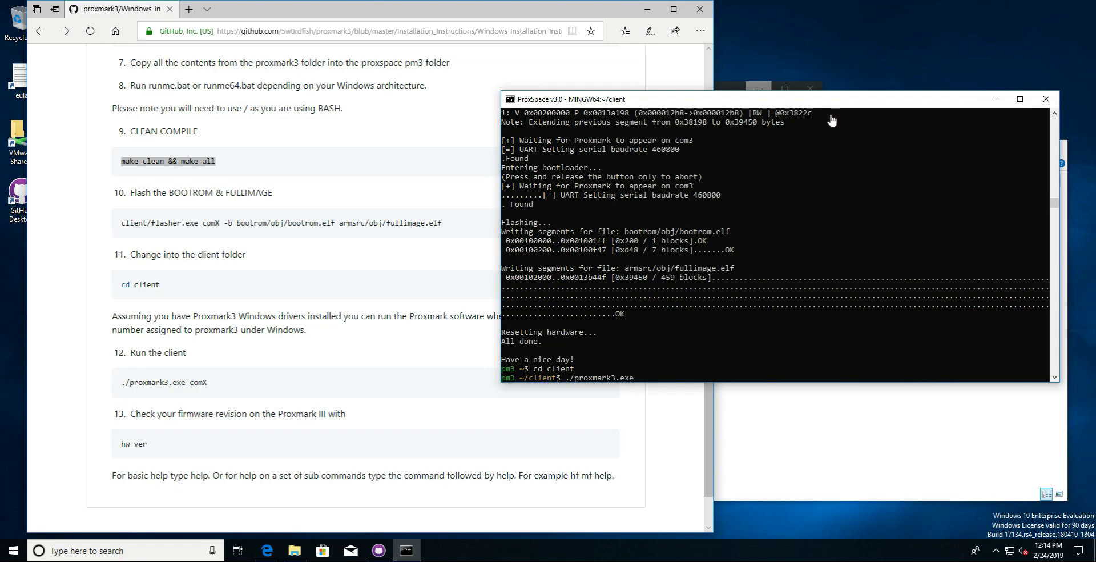
text(com3)
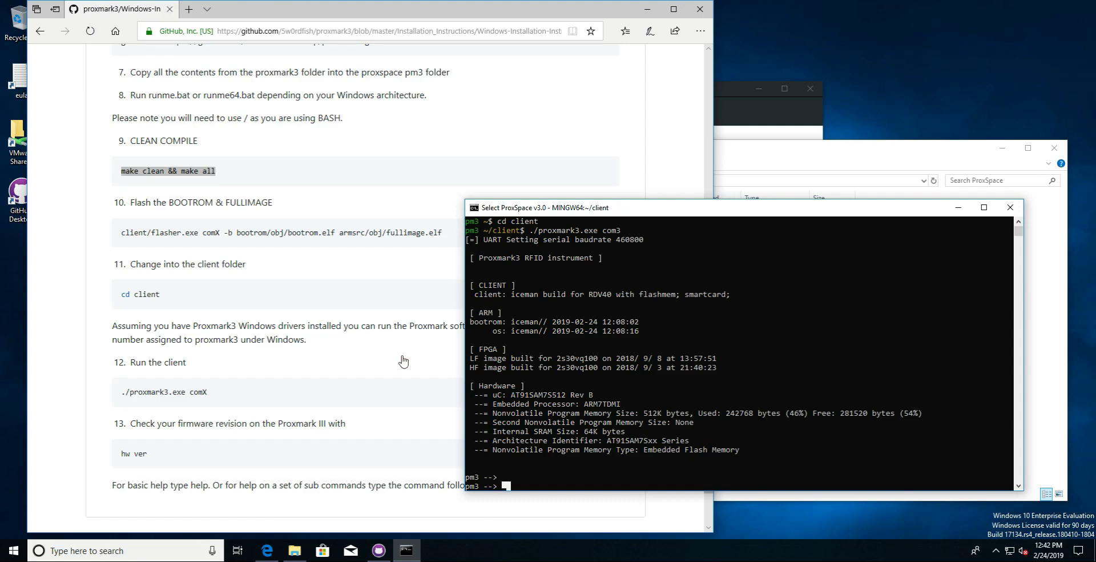
Read the 'Validating proxmark client functionality' and Verification and Configuration guides from the README
scroll(up, 3)
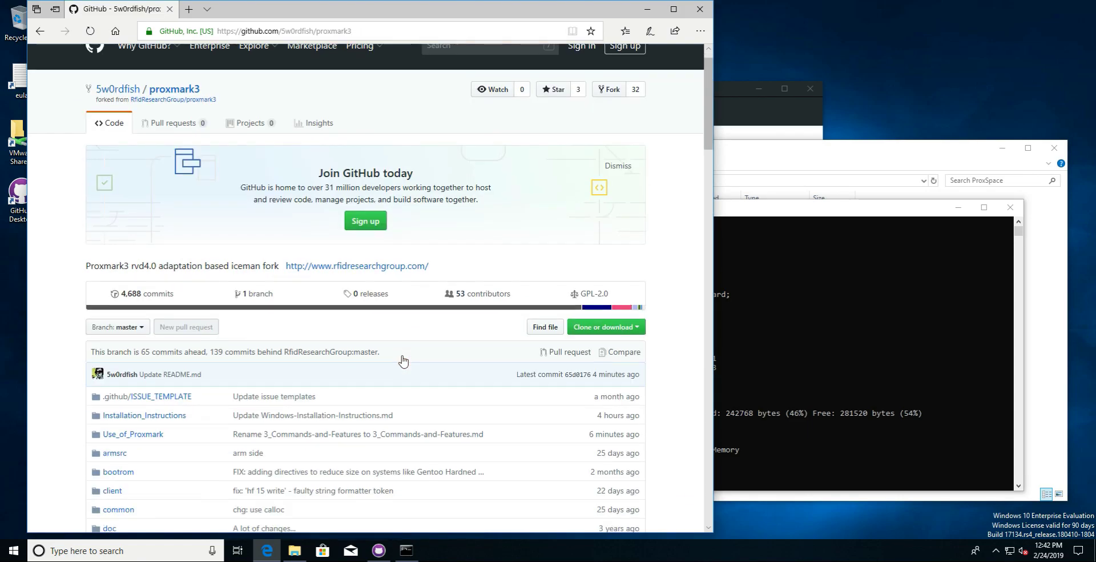
scroll(down, 3)
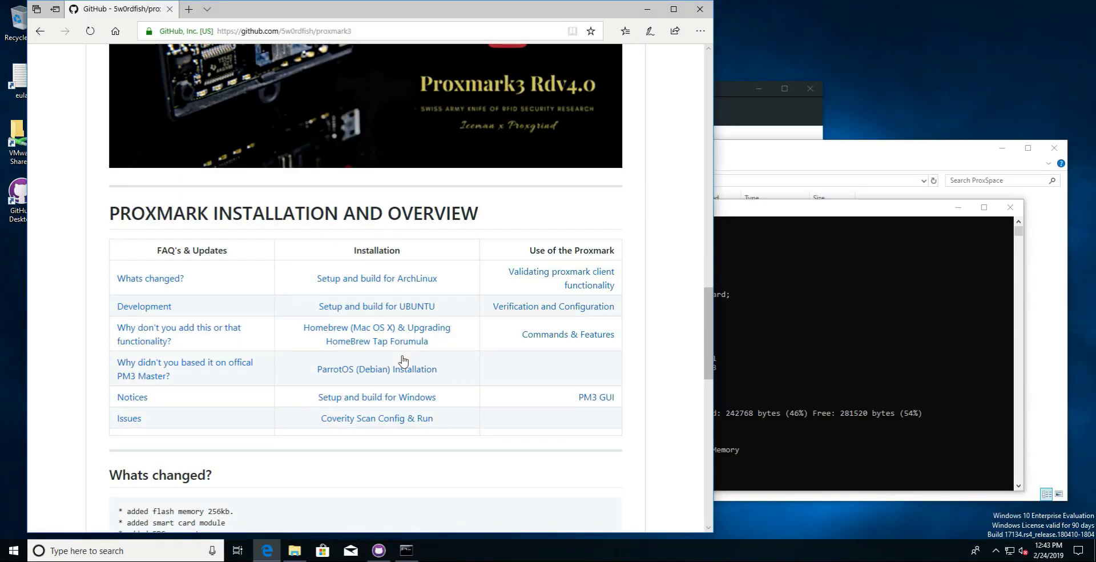
click(561, 278)
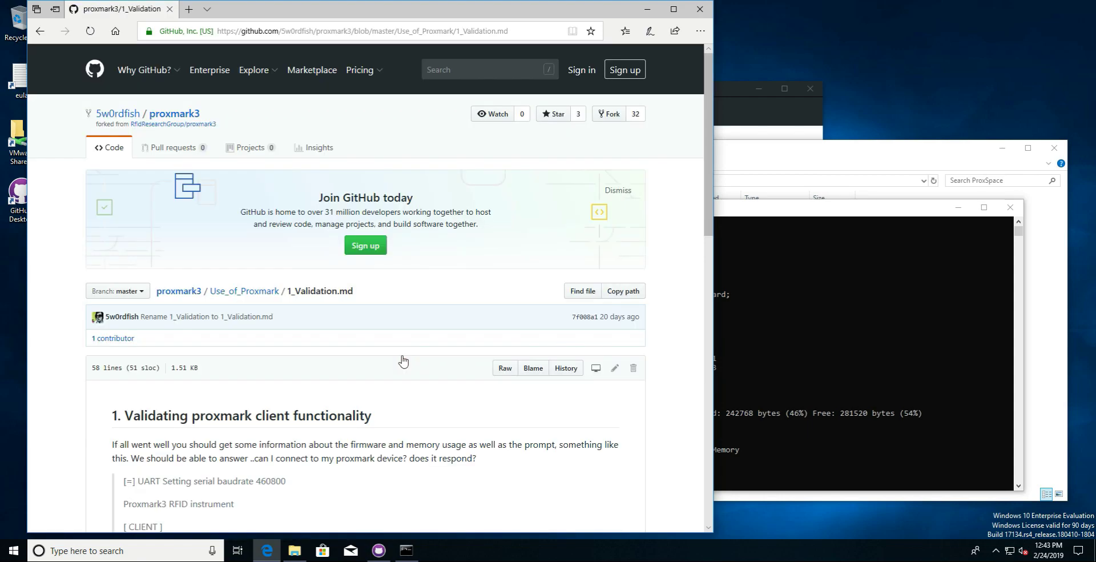
scroll(down, 3)
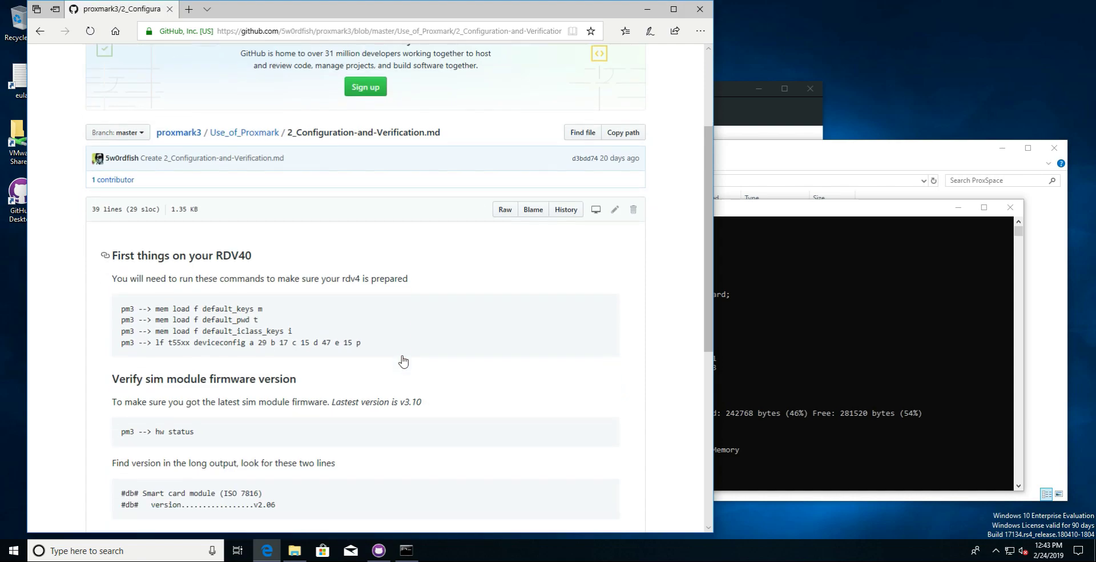
scroll(down, 3)
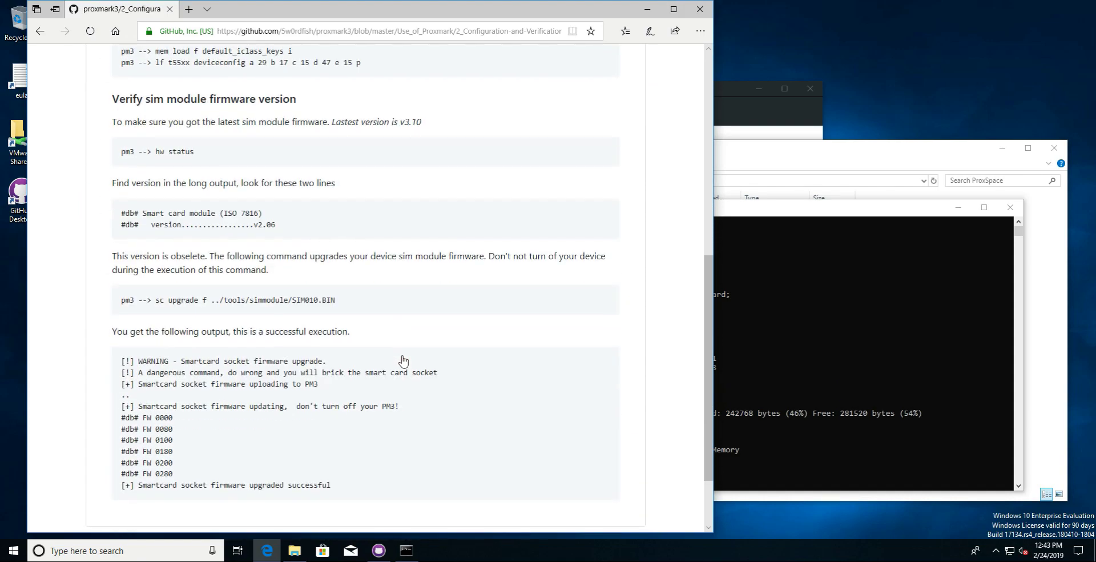
scroll(down, 3)
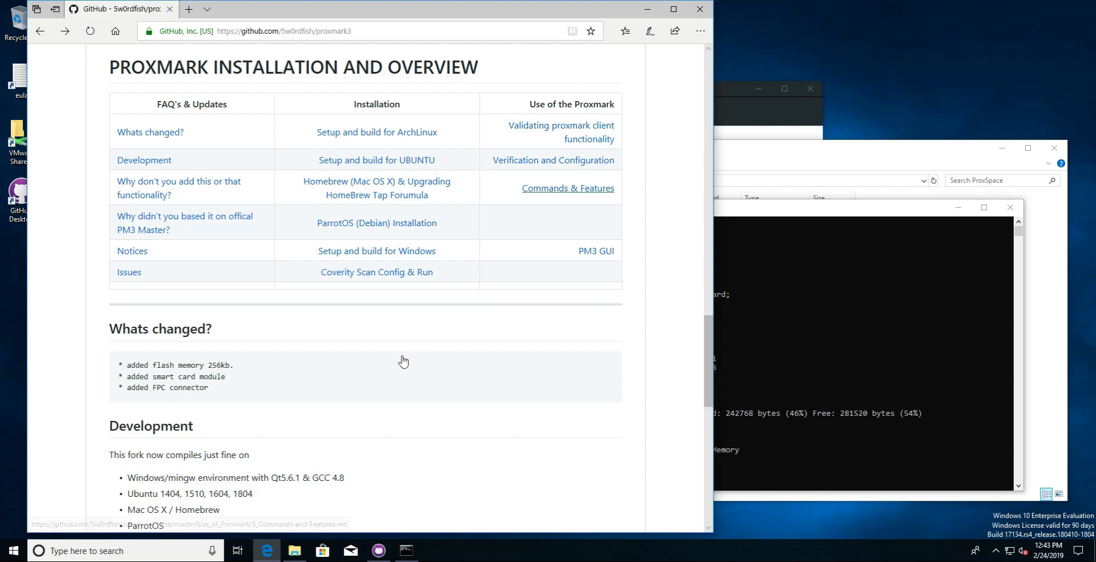
View the Commands & Features guide listing hw status, hw version, hw tune and quit
click(568, 187)
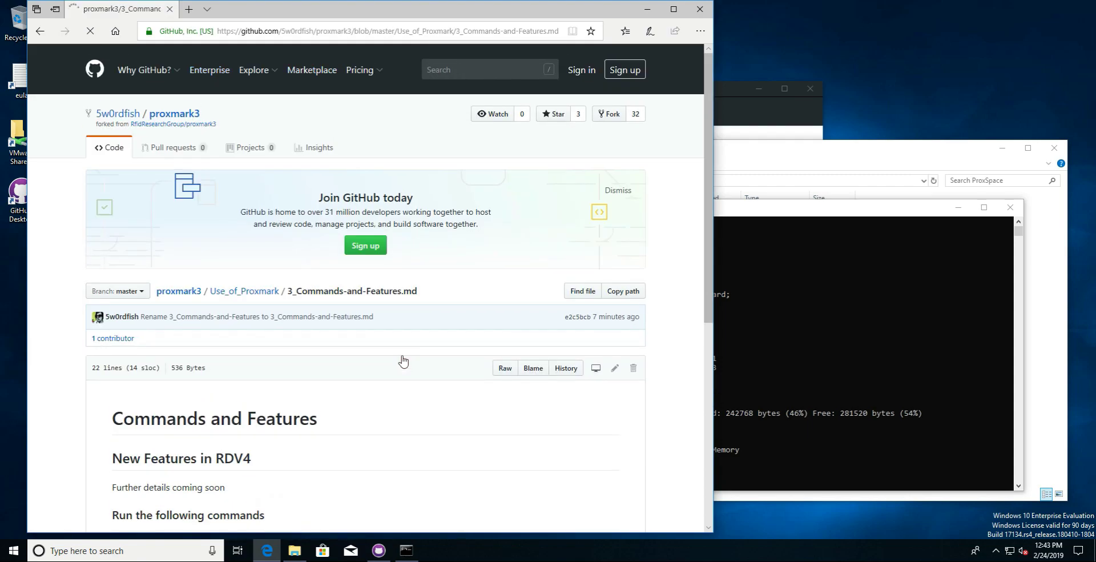
scroll(down, 3)
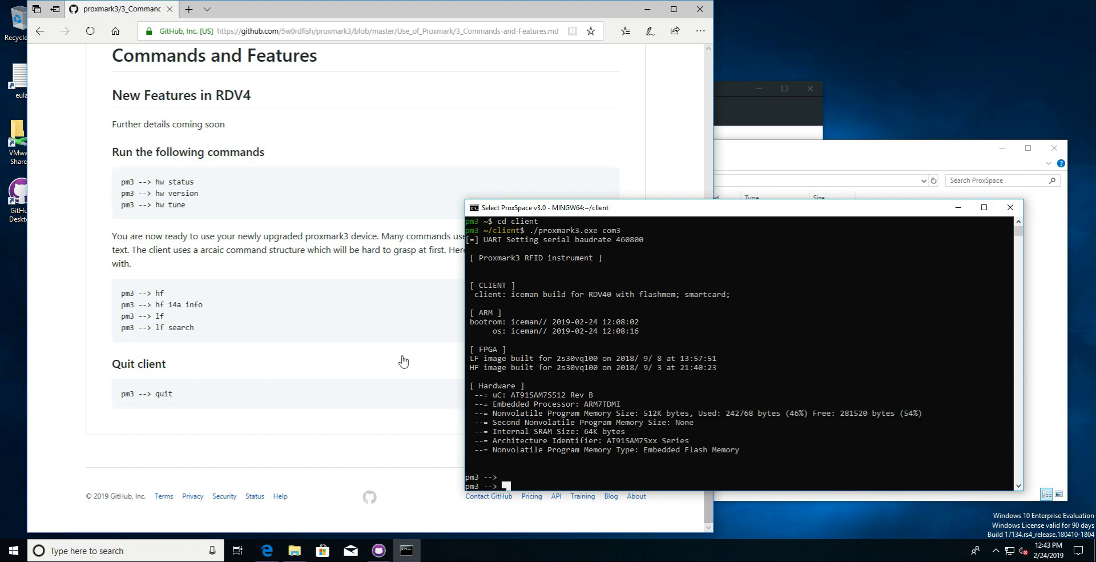
click(1009, 207)
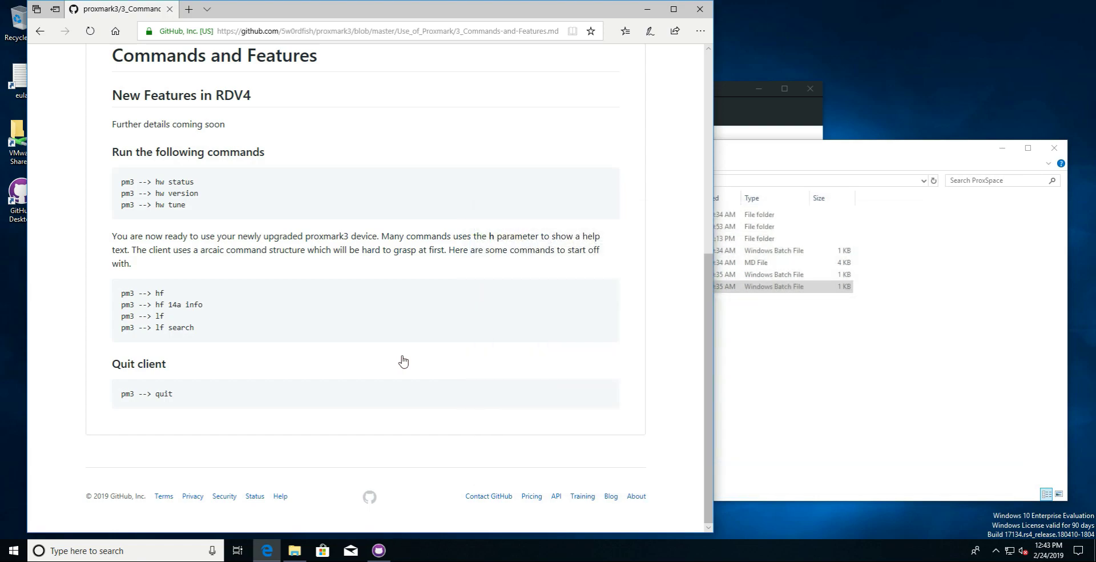